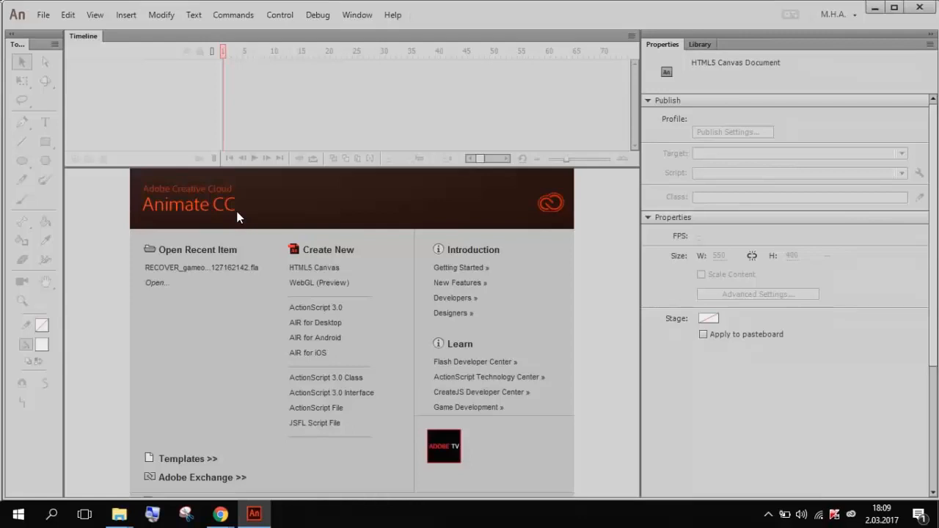
mouse_move(314, 267)
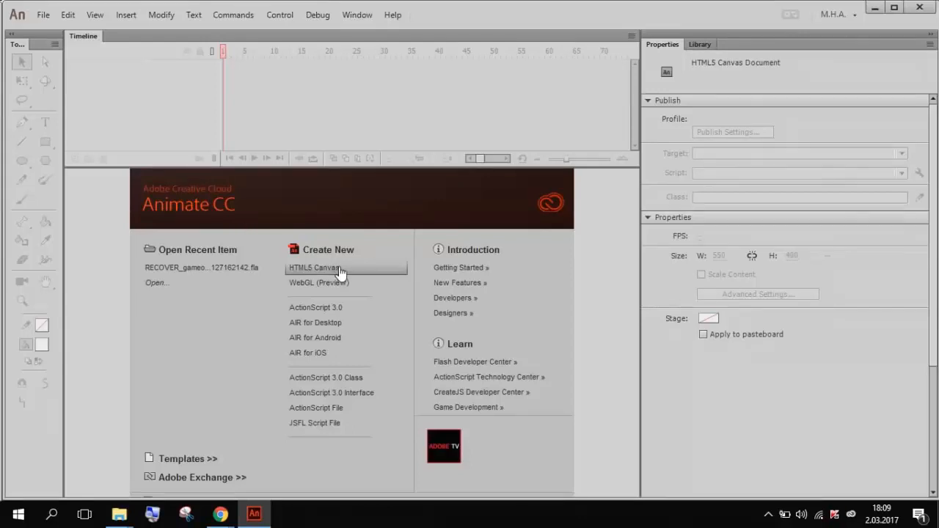
mouse_move(349, 308)
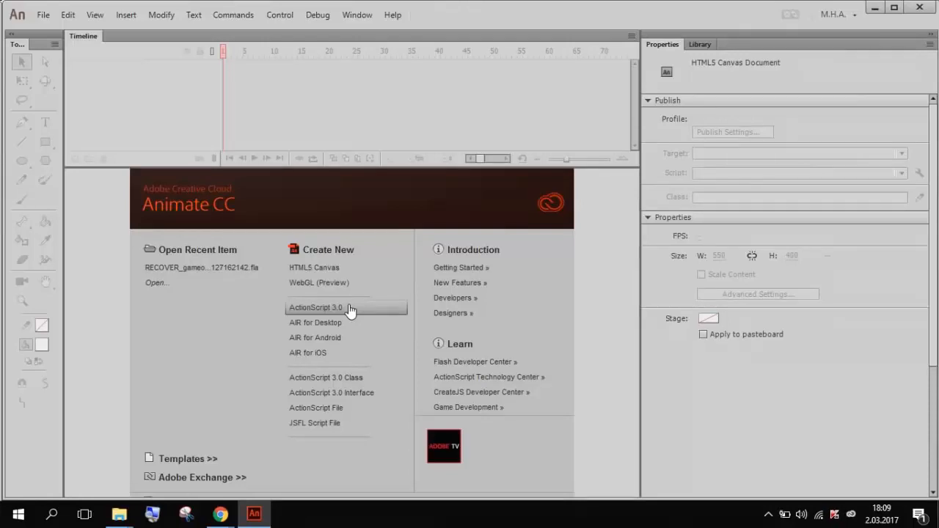
mouse_move(351, 303)
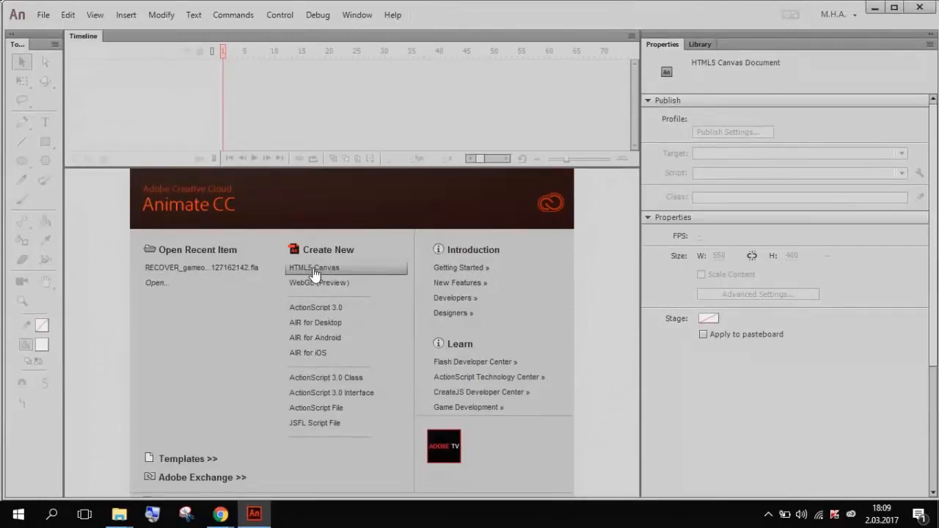
mouse_move(370, 275)
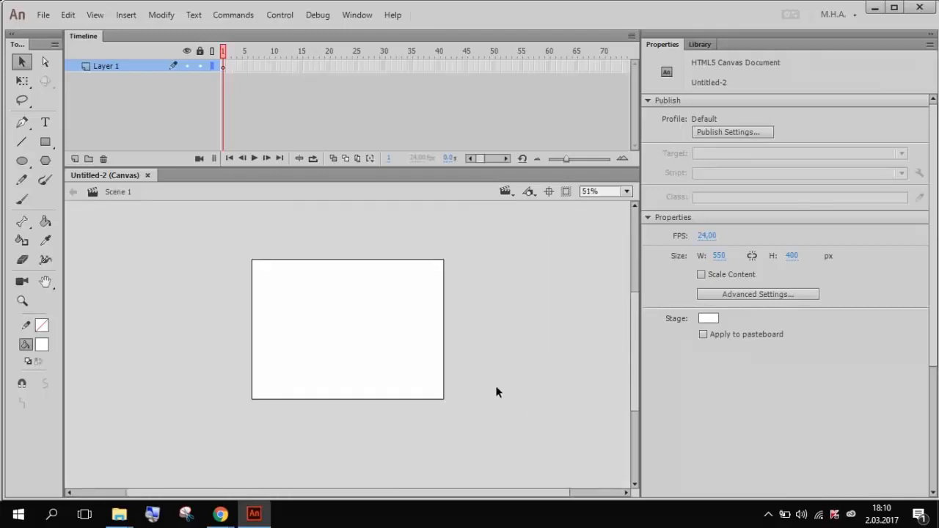
mouse_move(328, 315)
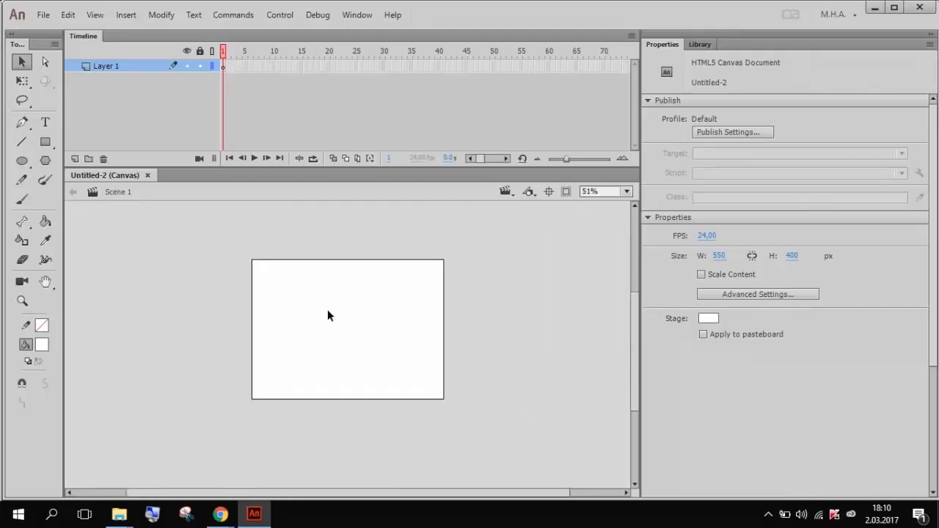
mouse_move(308, 295)
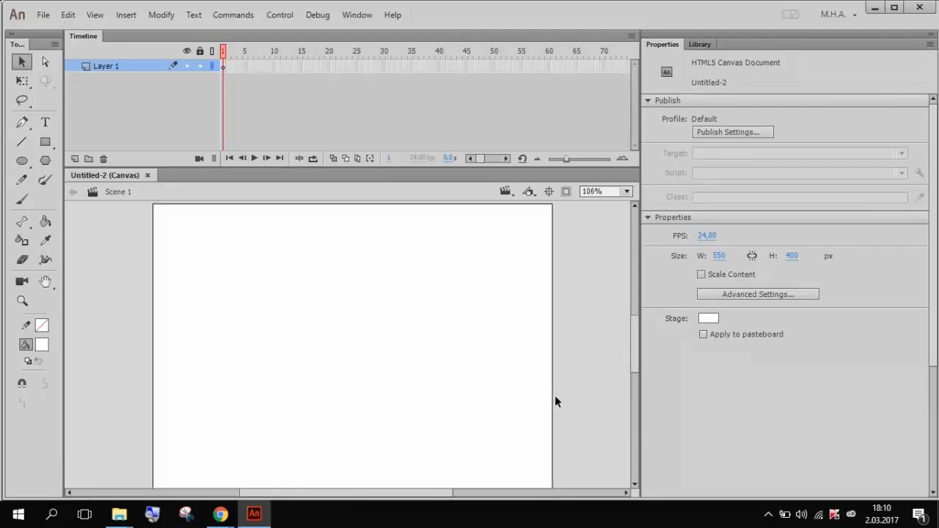
Step: Show the blank 550×400 Canvas stage at 100% zoom, widened and panned into view
left_click(604, 192)
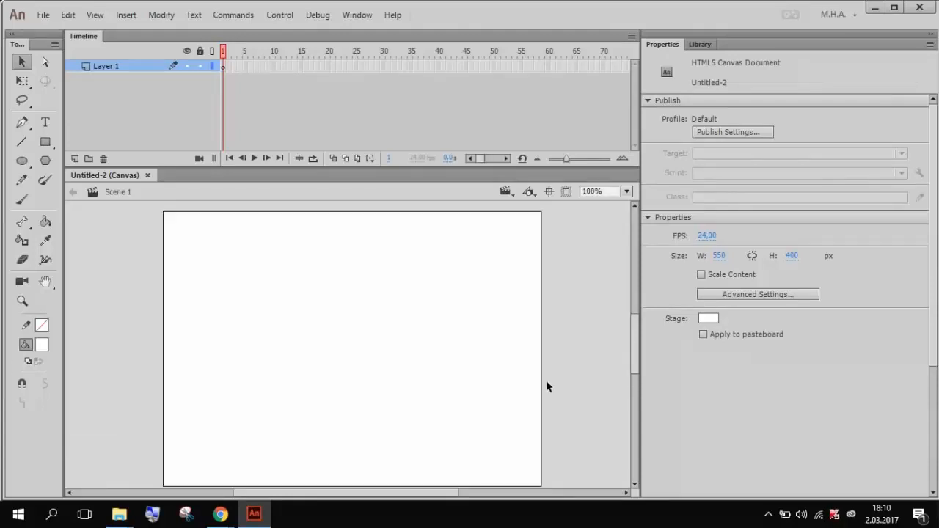
mouse_move(638, 284)
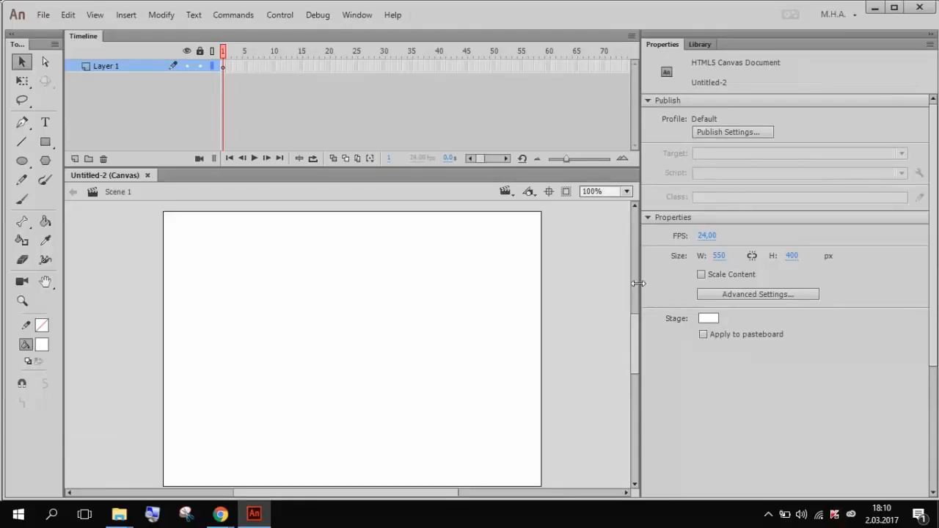
left_click_drag(638, 283, 730, 284)
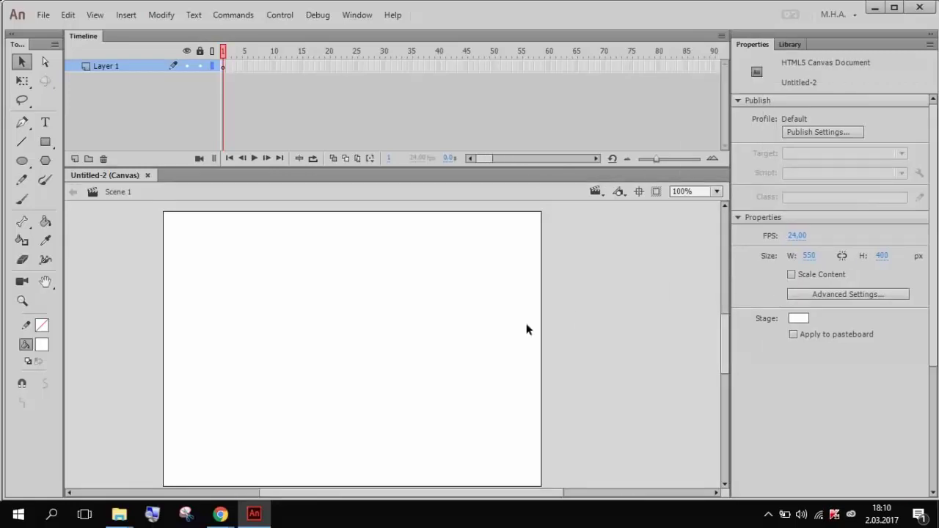
mouse_move(515, 312)
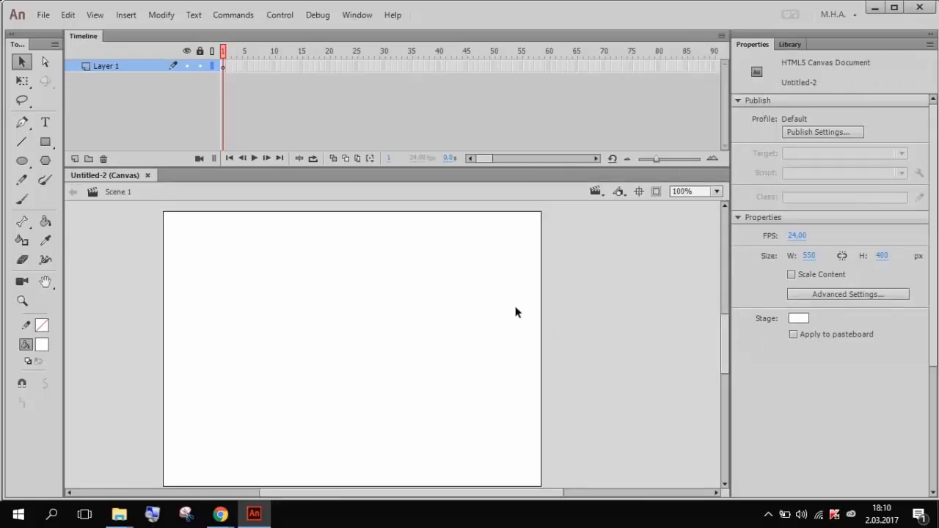
mouse_move(484, 286)
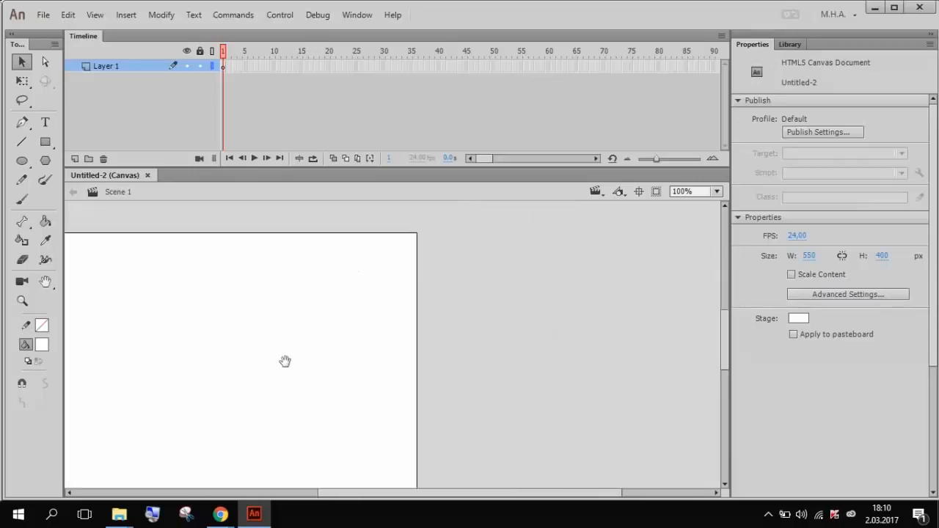
left_click_drag(286, 361, 424, 339)
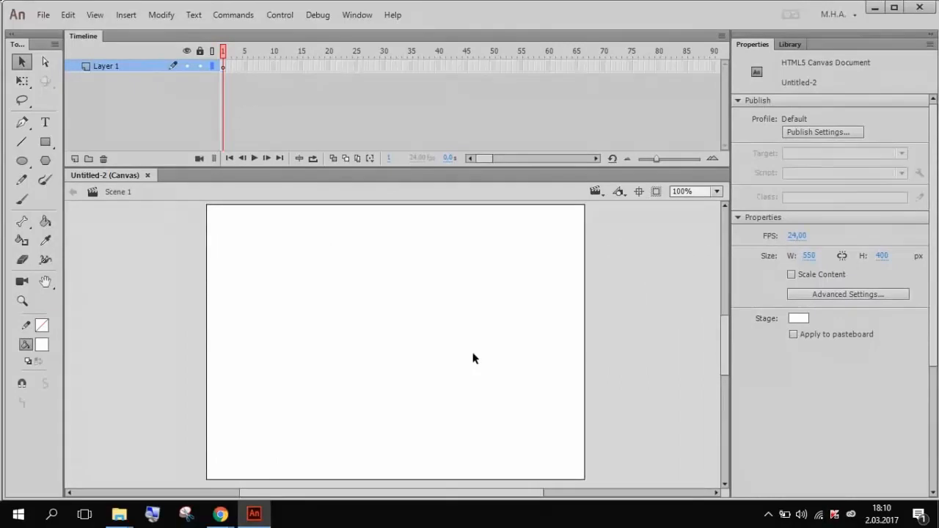
mouse_move(477, 352)
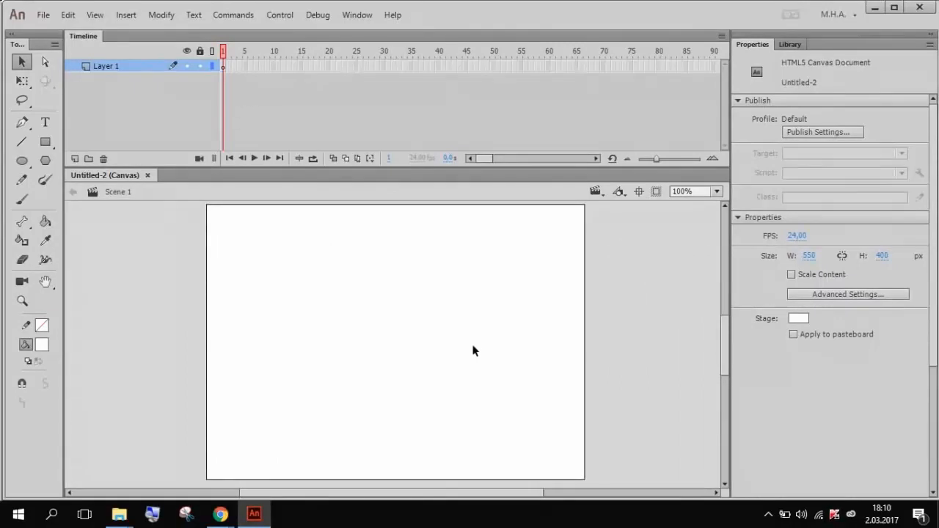
mouse_move(717, 117)
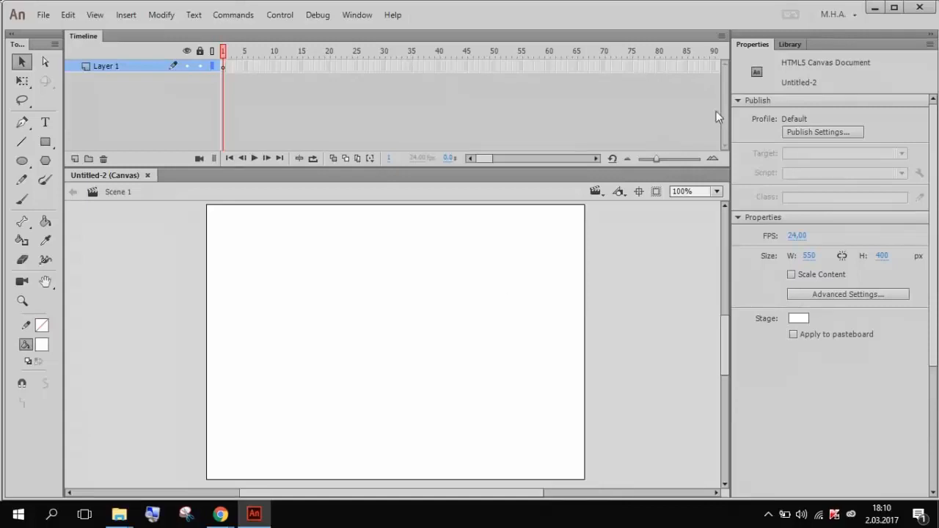
mouse_move(767, 45)
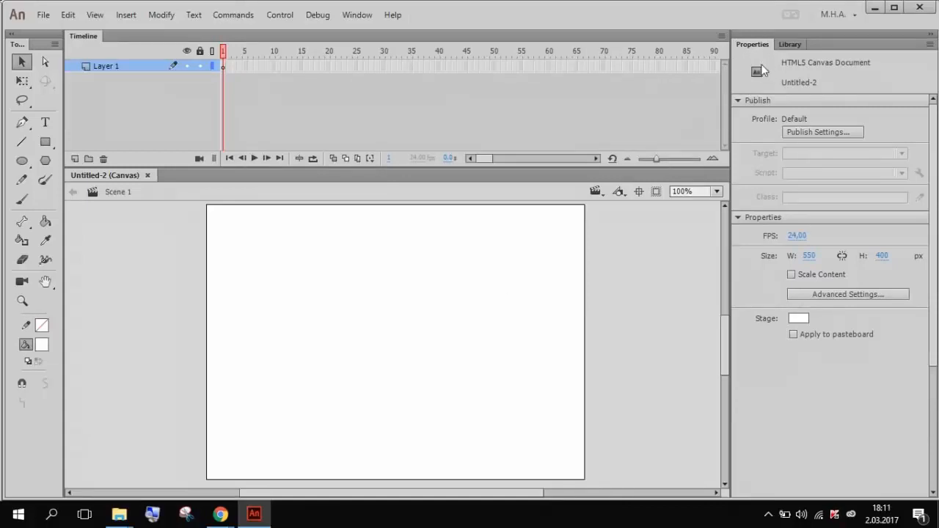
mouse_move(509, 230)
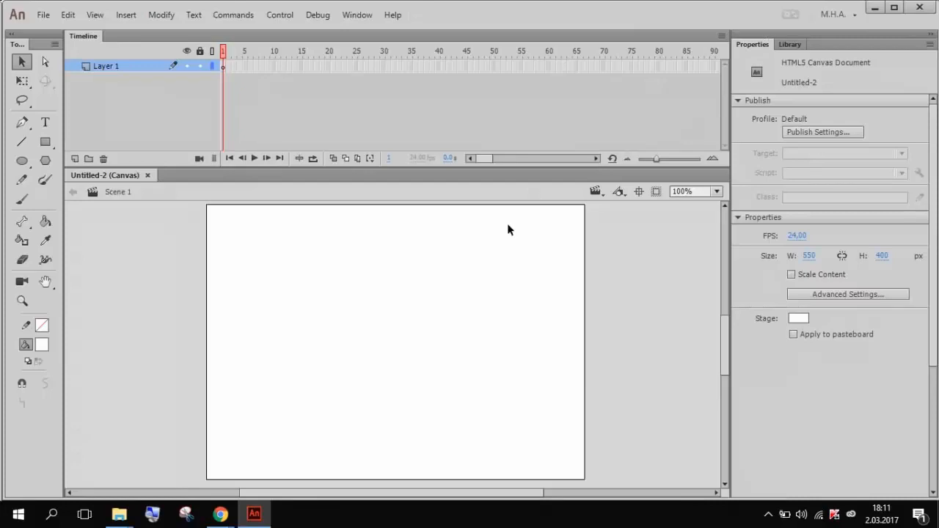
mouse_move(528, 240)
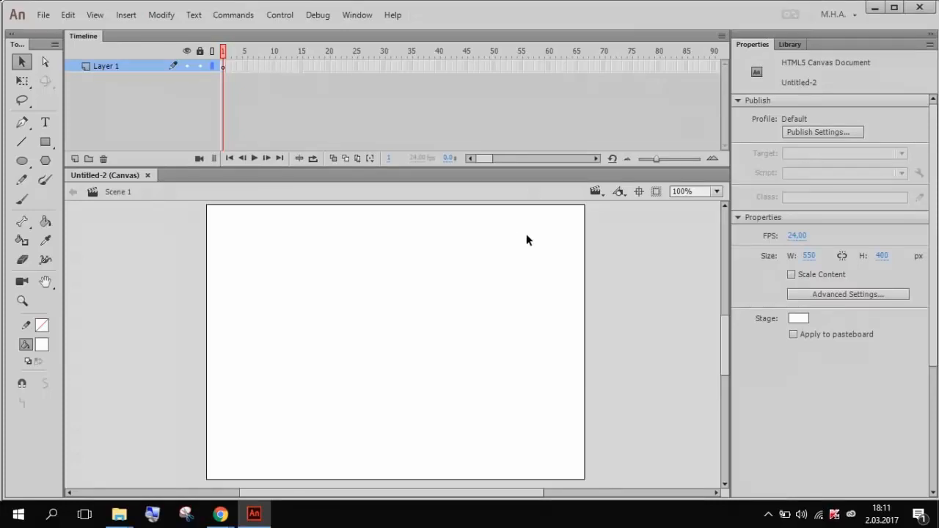
mouse_move(712, 89)
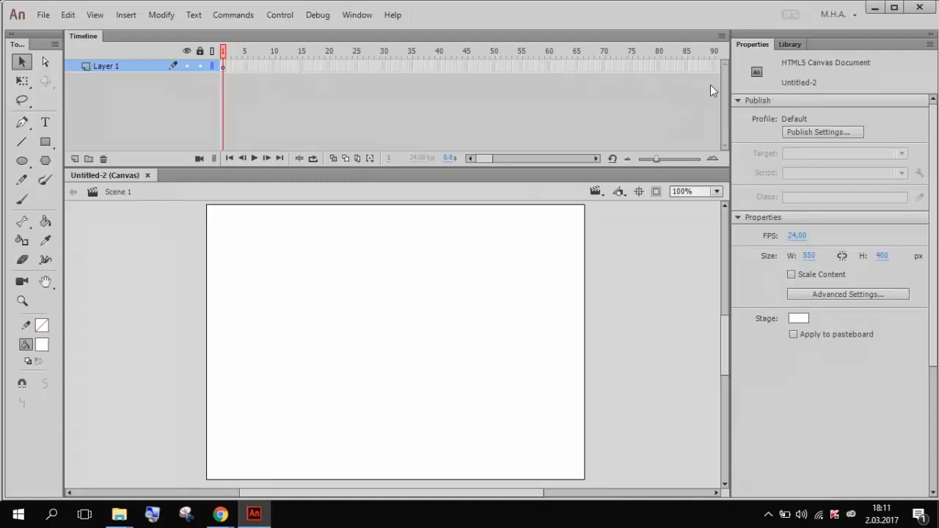
mouse_move(565, 105)
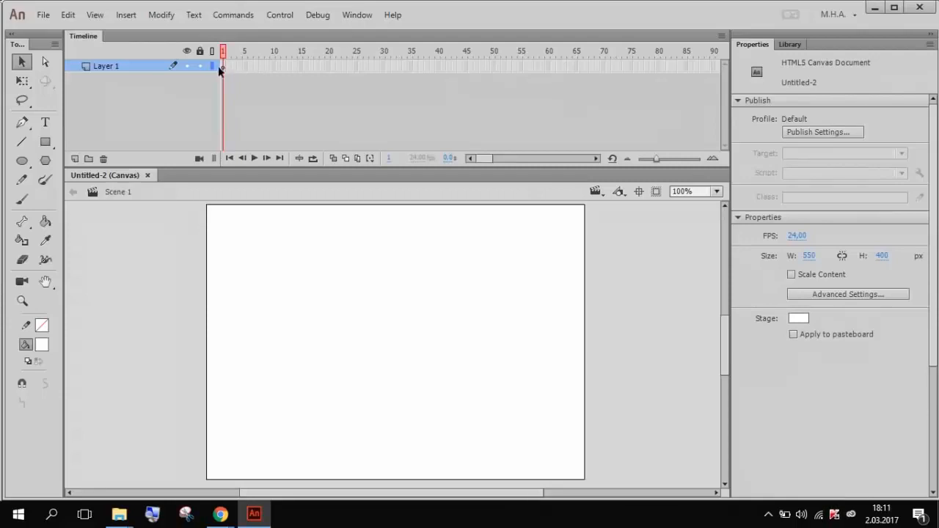
left_click(223, 66)
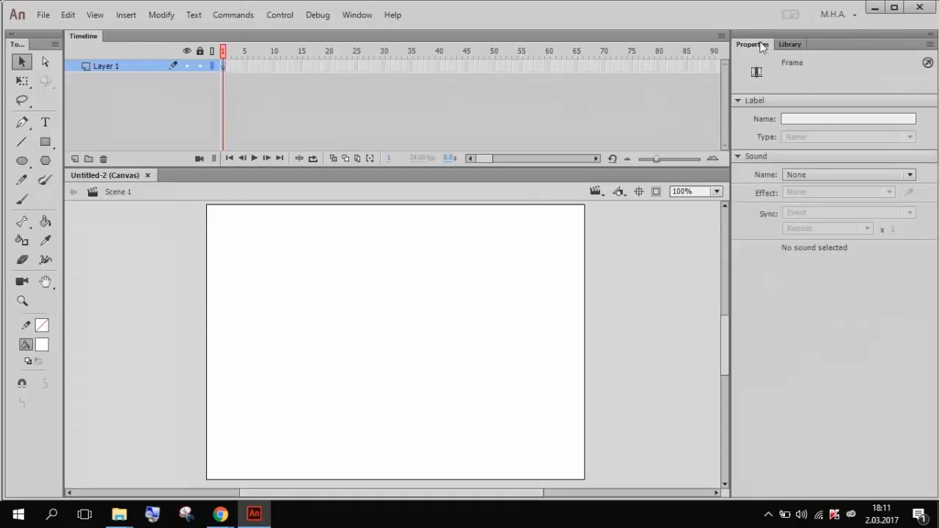
mouse_move(359, 284)
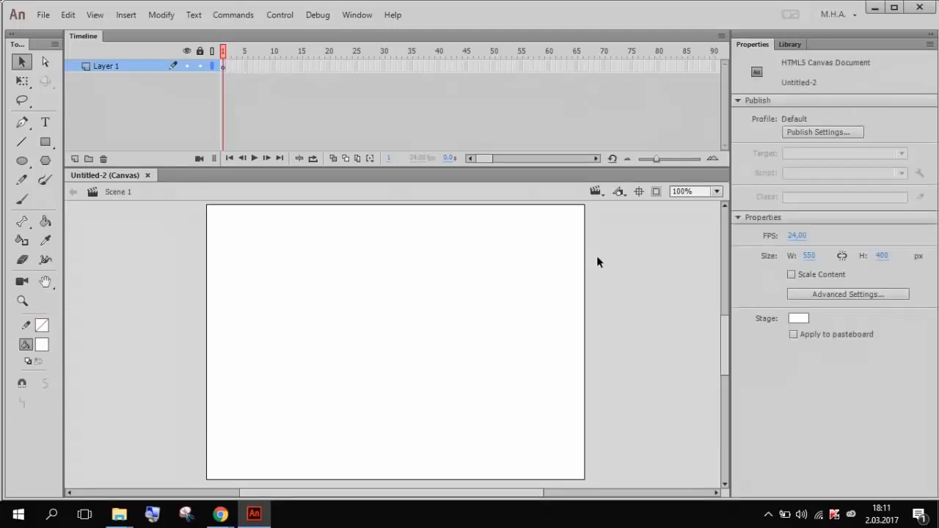
mouse_move(545, 330)
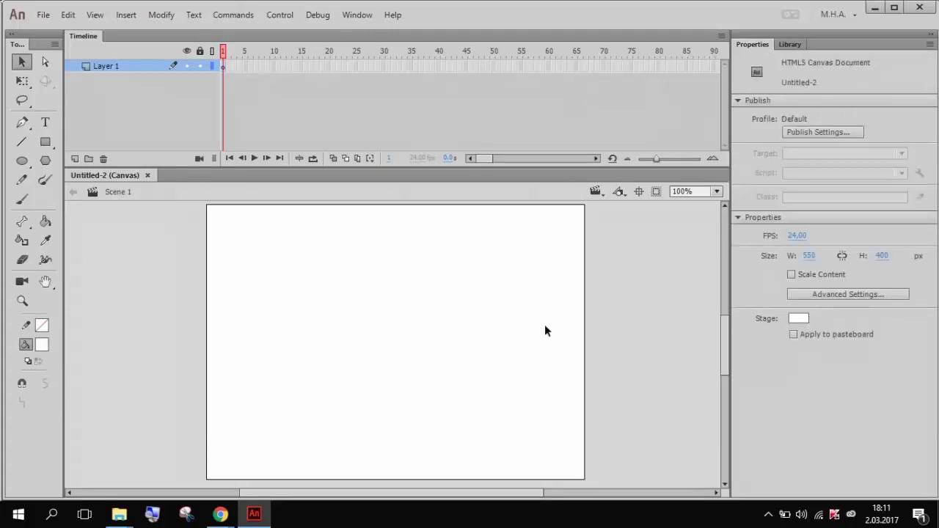
mouse_move(451, 333)
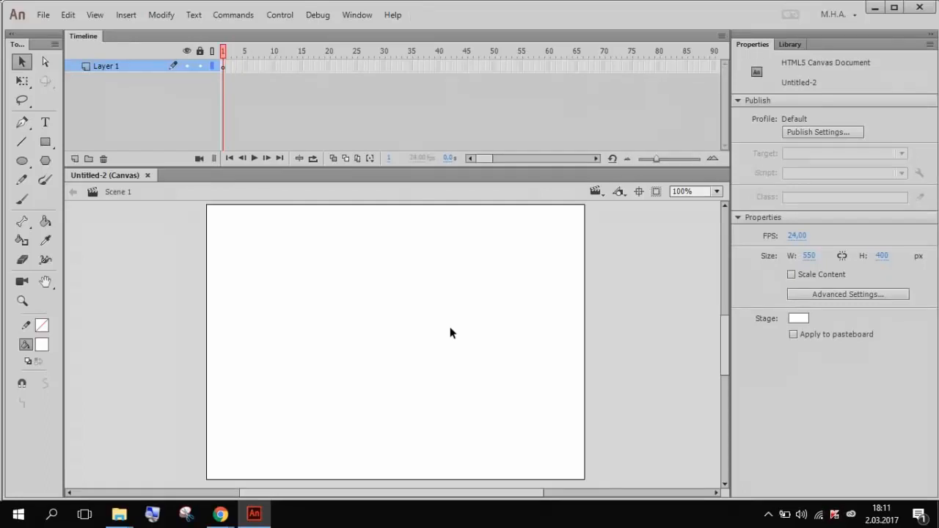
mouse_move(380, 299)
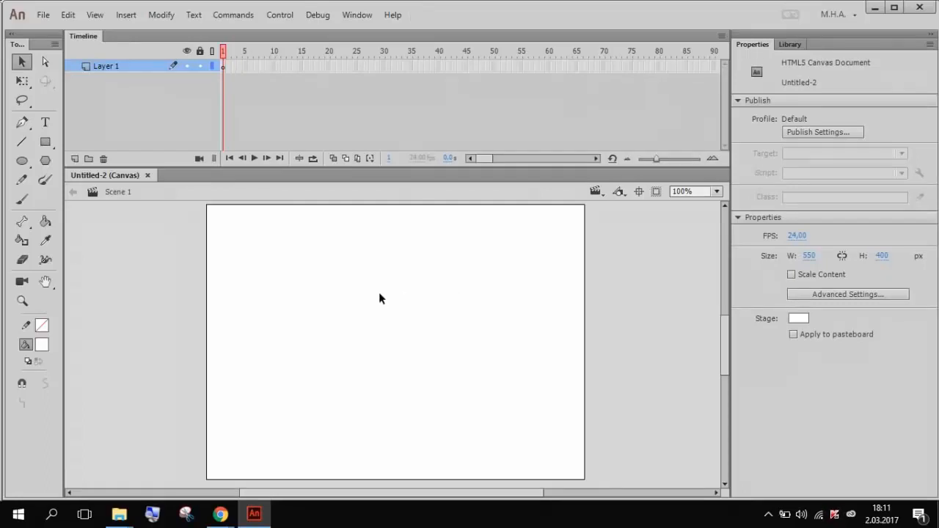
mouse_move(37, 397)
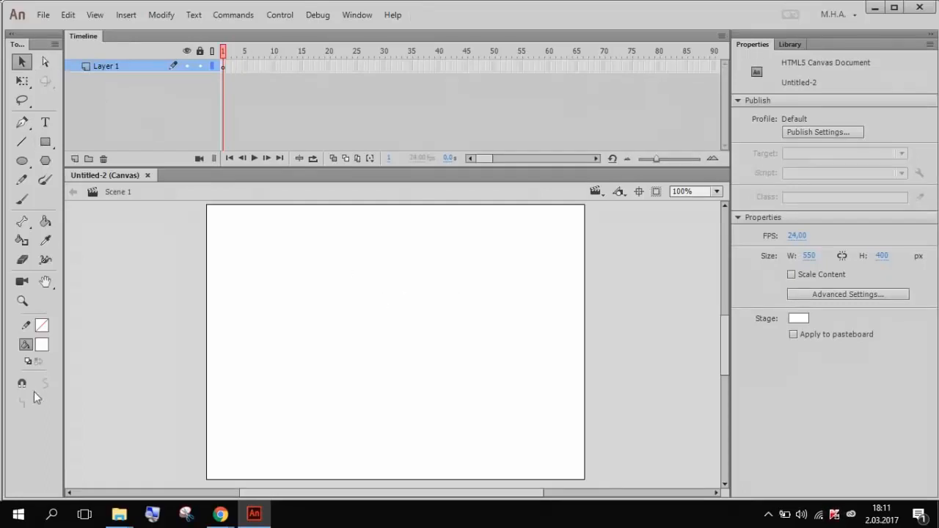
mouse_move(414, 13)
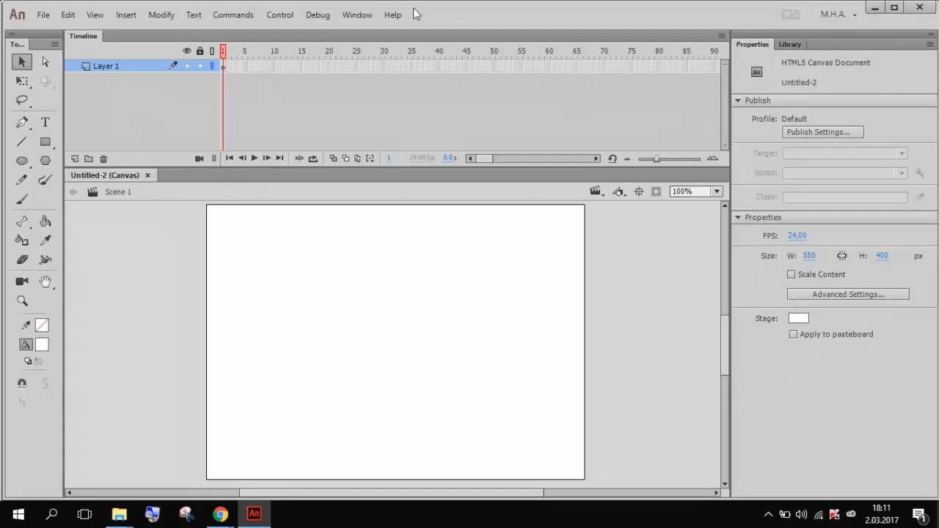
mouse_move(292, 114)
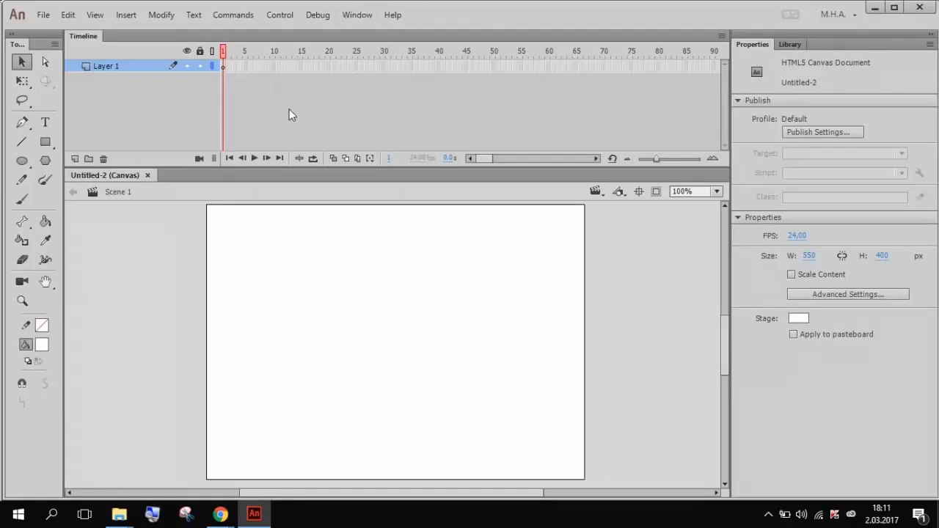
mouse_move(917, 404)
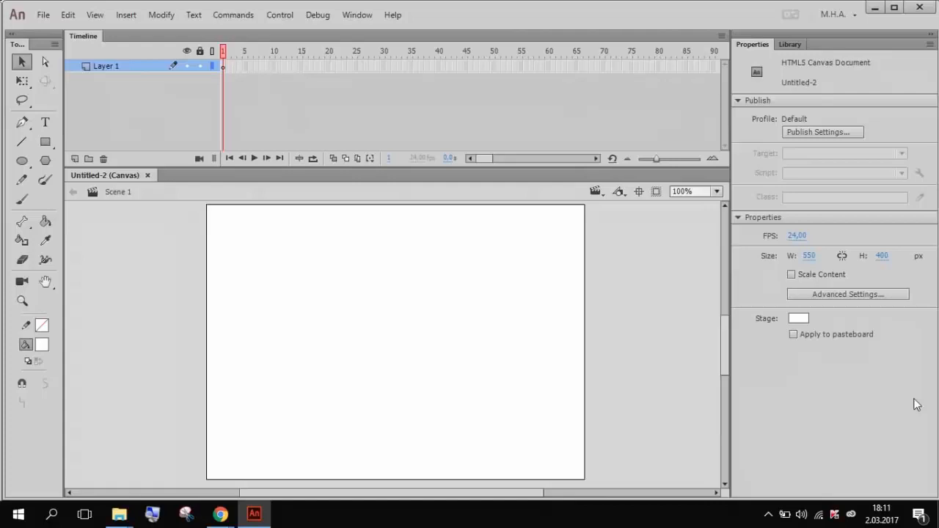
mouse_move(545, 385)
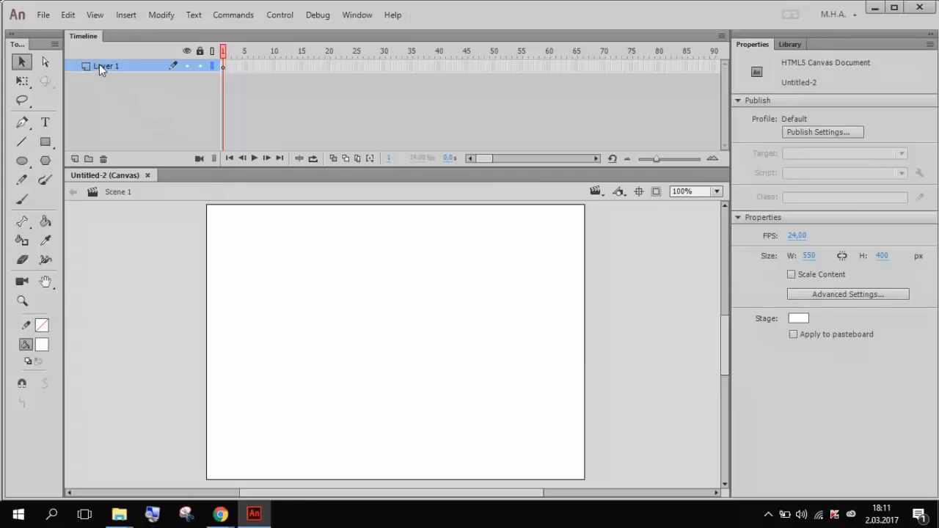
Step: Rename Layer 1 in the Timeline to 'Hareket'
double_click(106, 66)
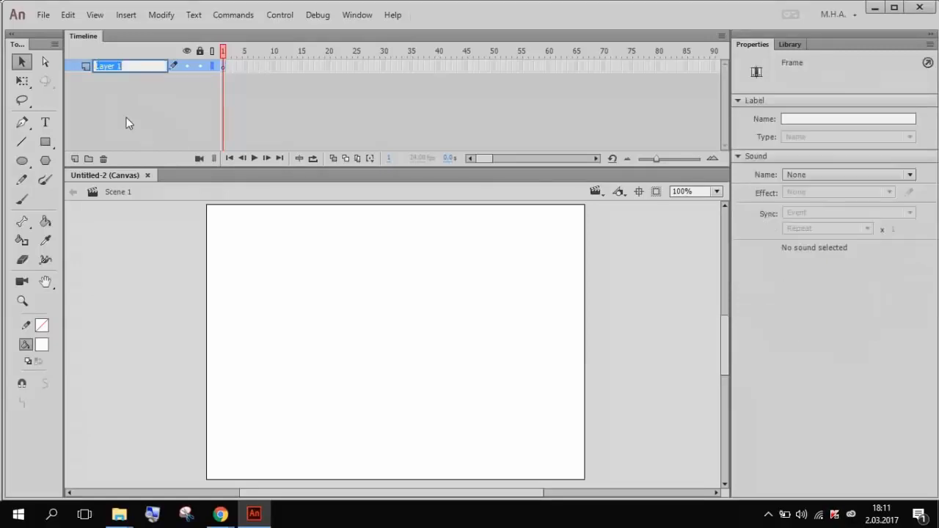
type("Hareket")
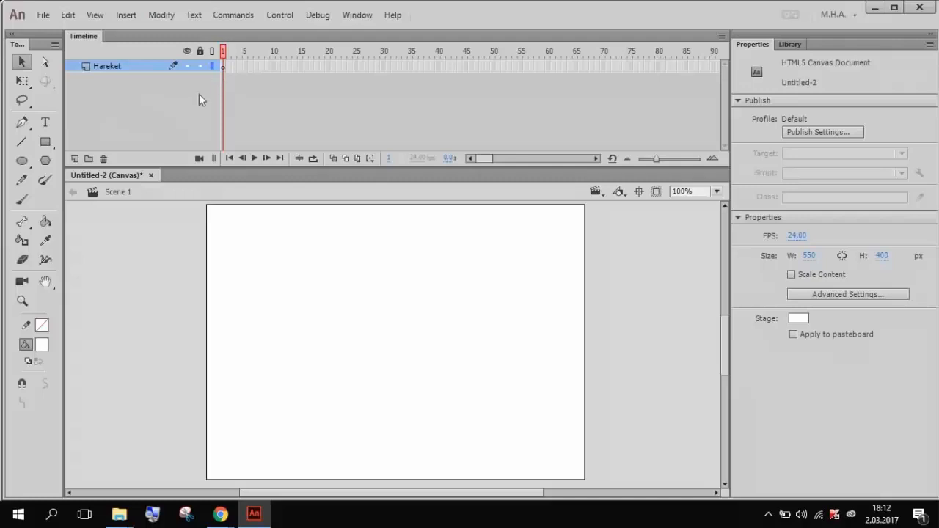
mouse_move(217, 91)
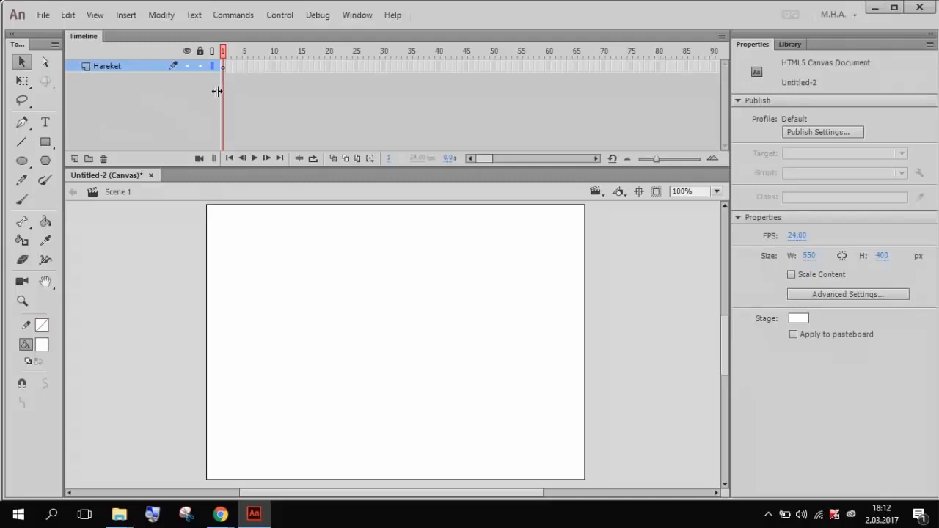
mouse_move(227, 71)
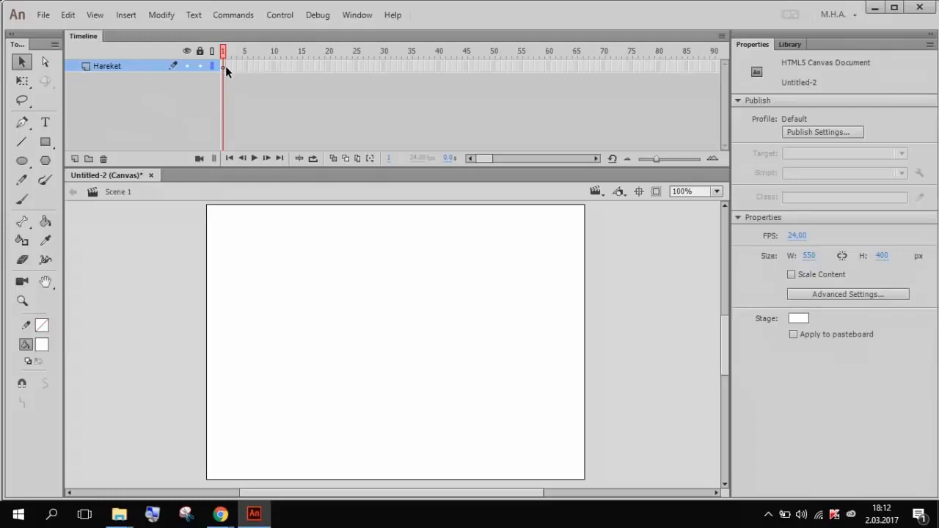
Step: Enlarge the timeline frames, select frame 10, then settle on a slightly wider frame size
left_click_drag(656, 159, 662, 158)
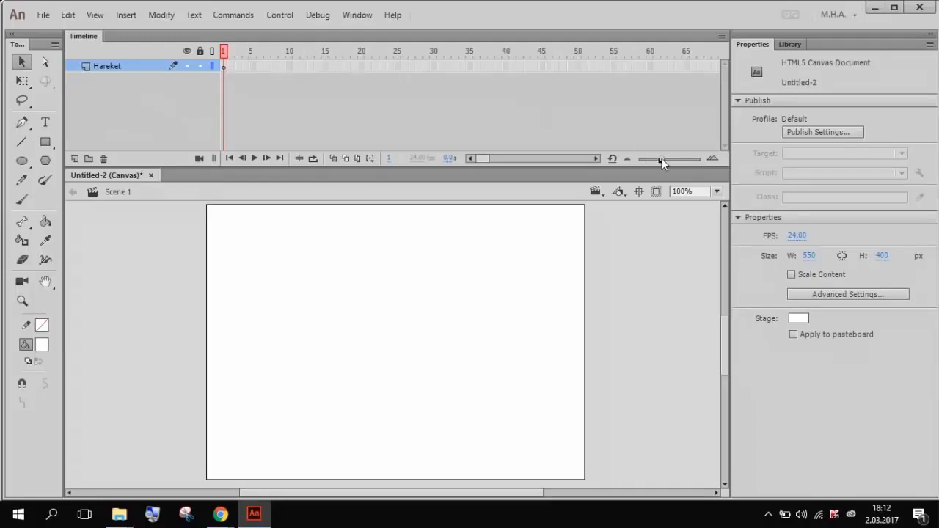
left_click_drag(660, 159, 683, 159)
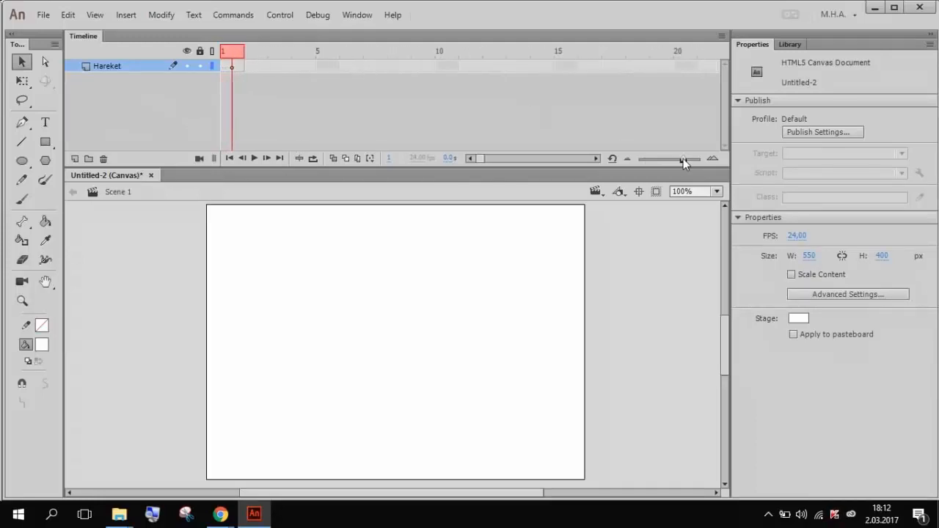
left_click(325, 65)
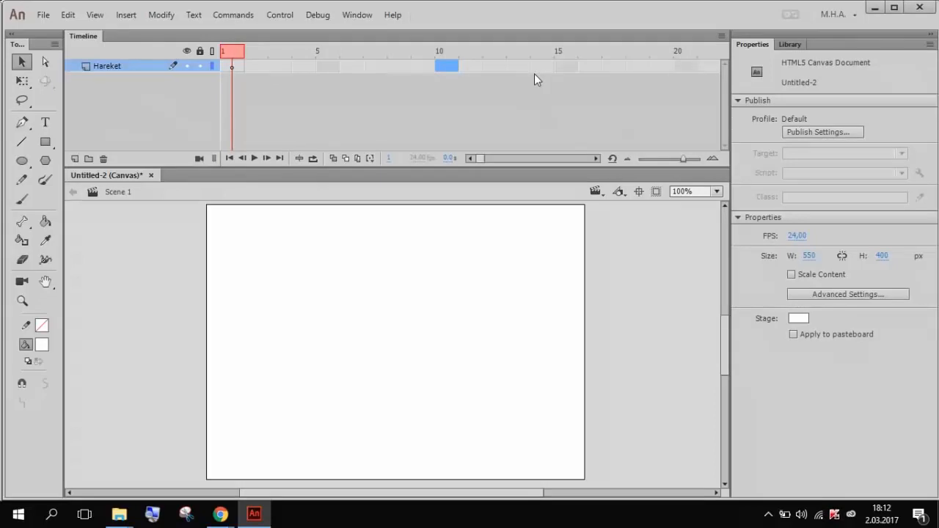
mouse_move(695, 168)
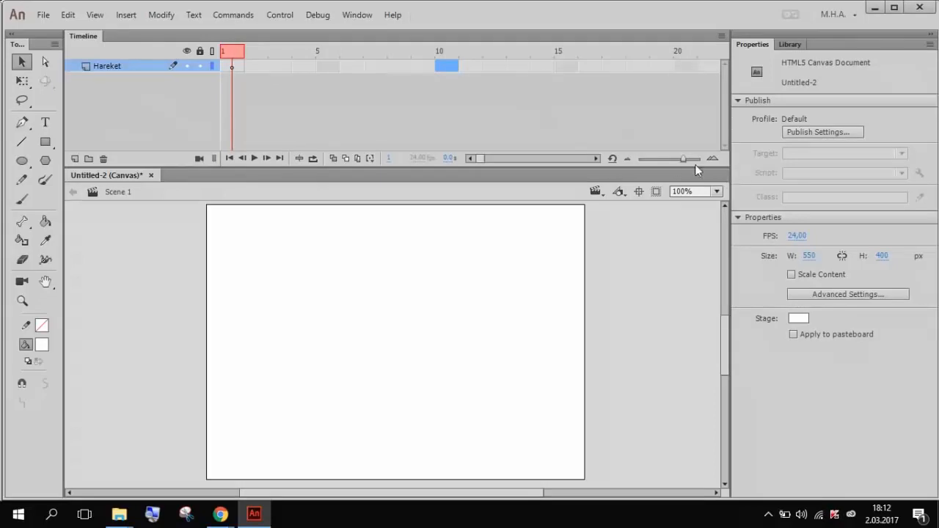
left_click_drag(667, 158, 653, 158)
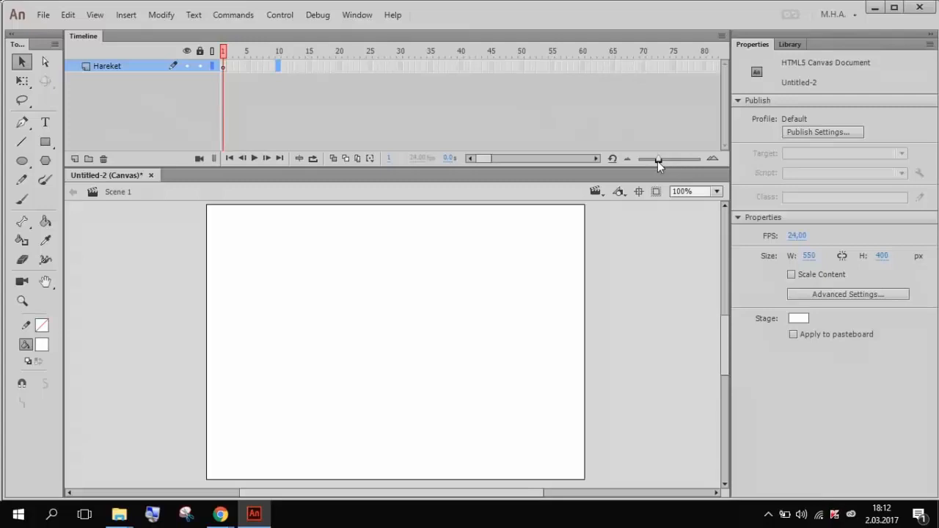
mouse_move(822, 198)
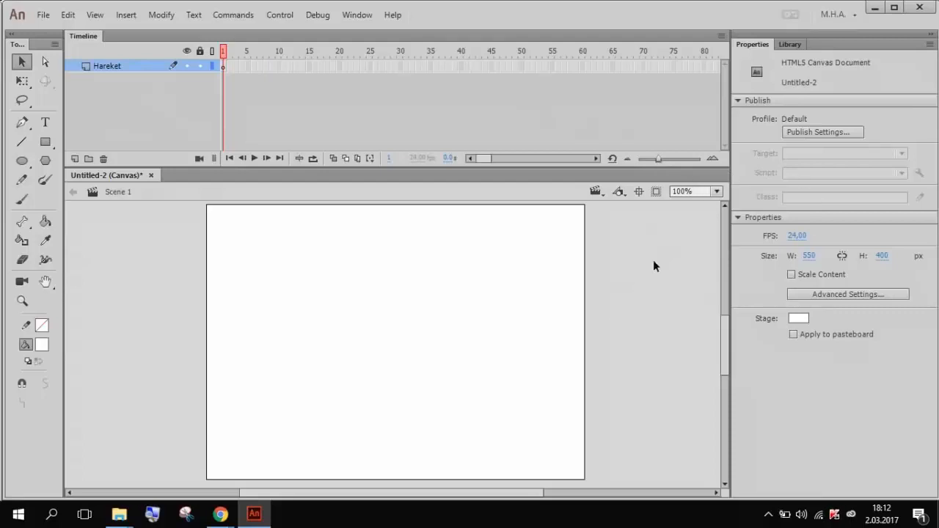
mouse_move(749, 81)
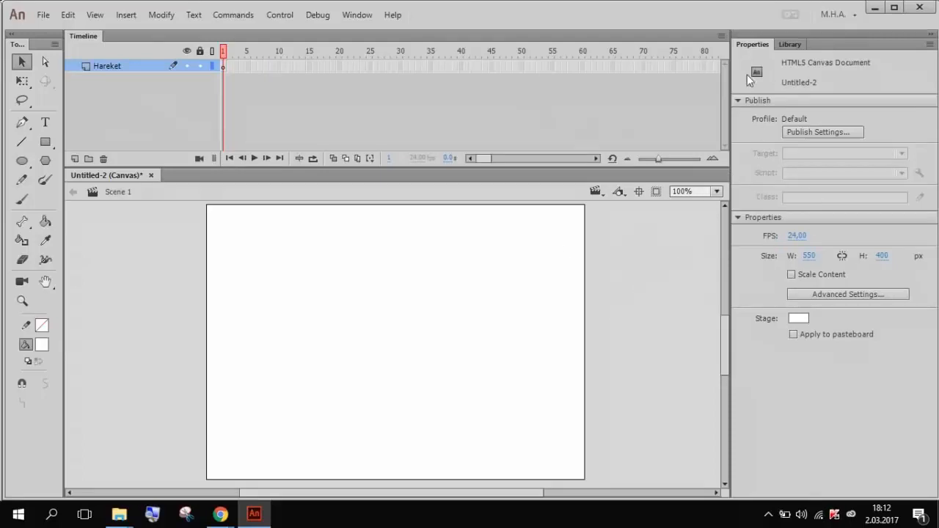
left_click(797, 235)
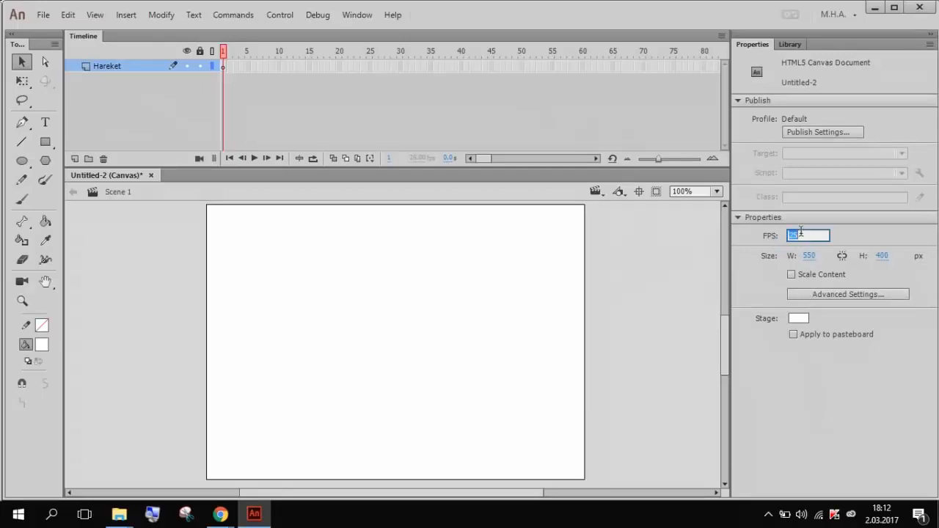
type("24,00")
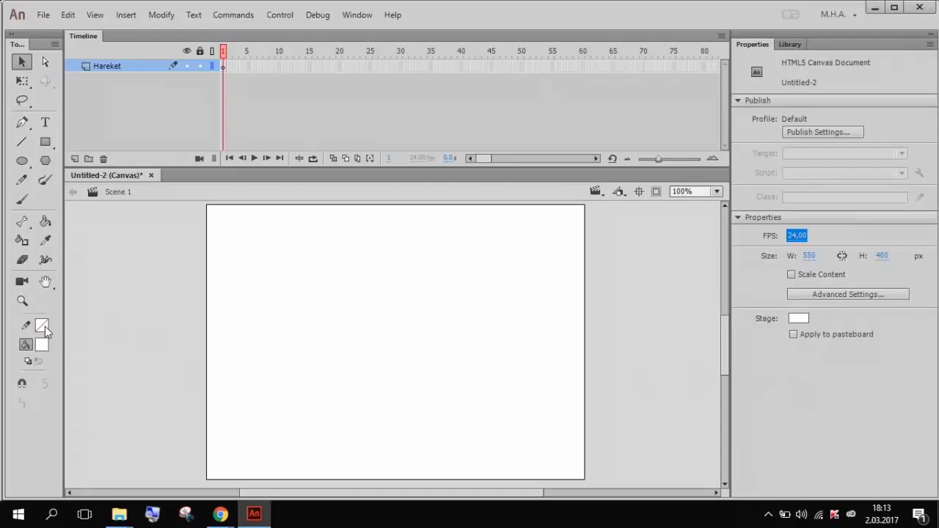
mouse_move(42, 345)
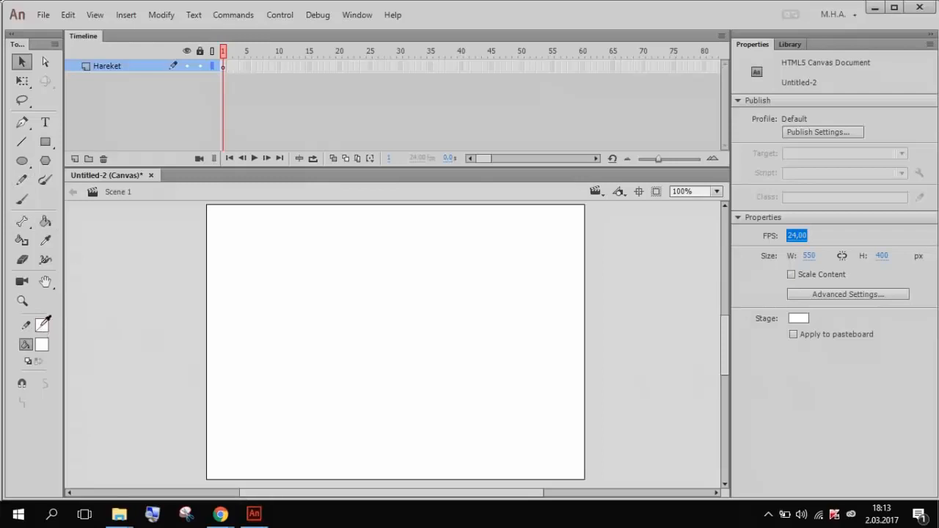
Step: Set the stroke colour to none and the fill colour to red
left_click(41, 325)
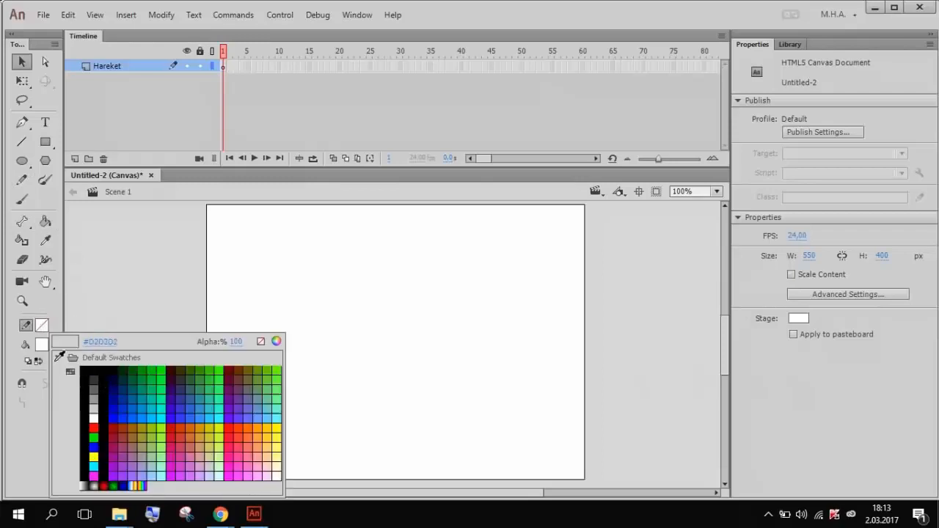
left_click(115, 418)
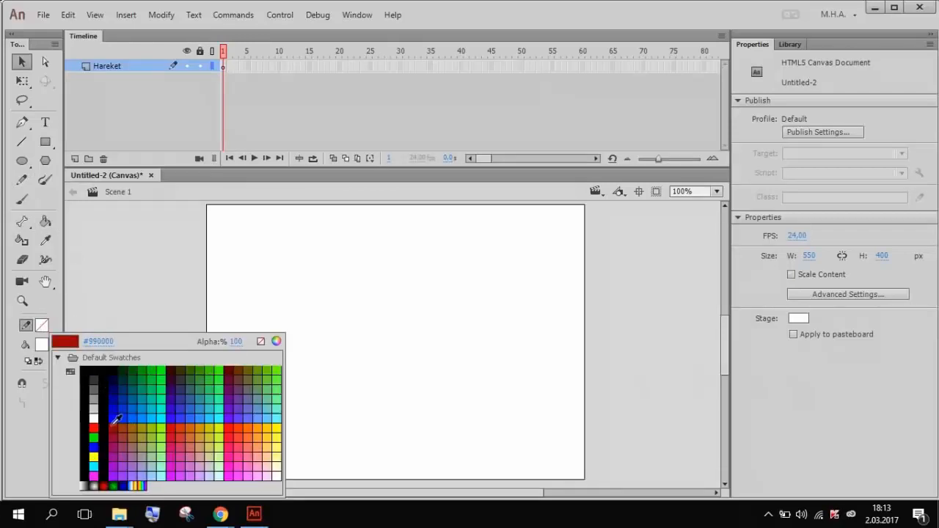
left_click(96, 417)
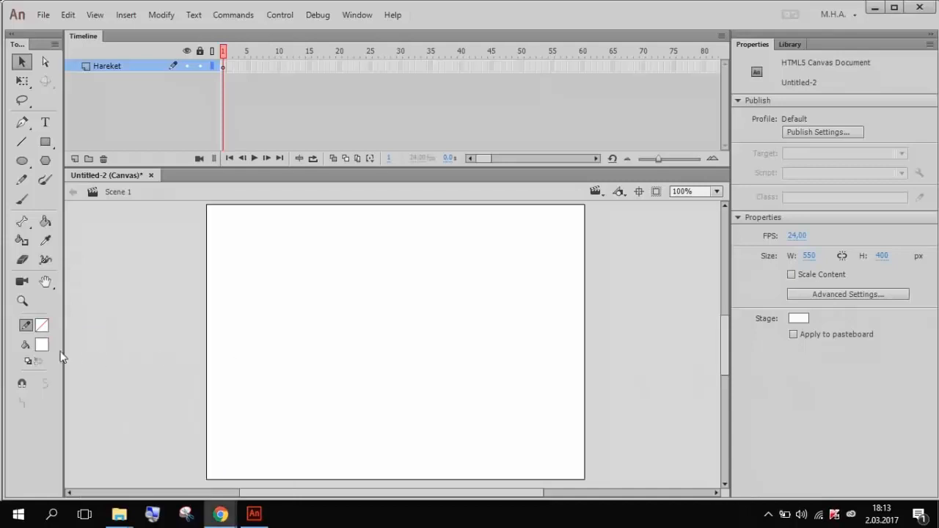
left_click(42, 345)
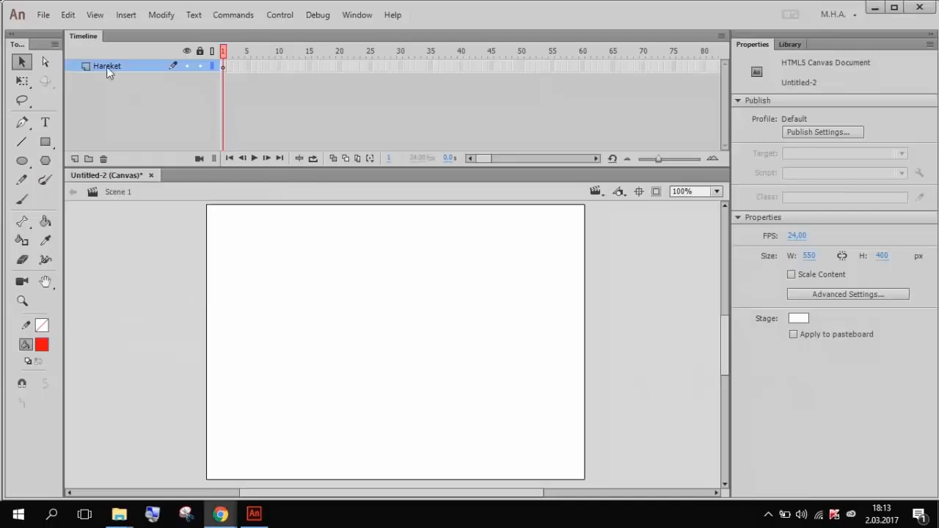
left_click(223, 65)
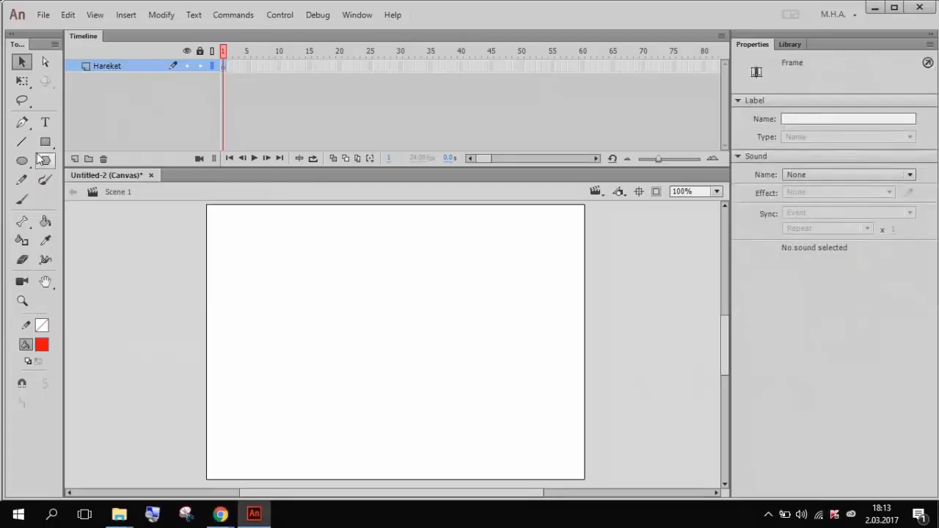
Step: Draw a red circle with the Oval tool left of the stage and select it
left_click(21, 160)
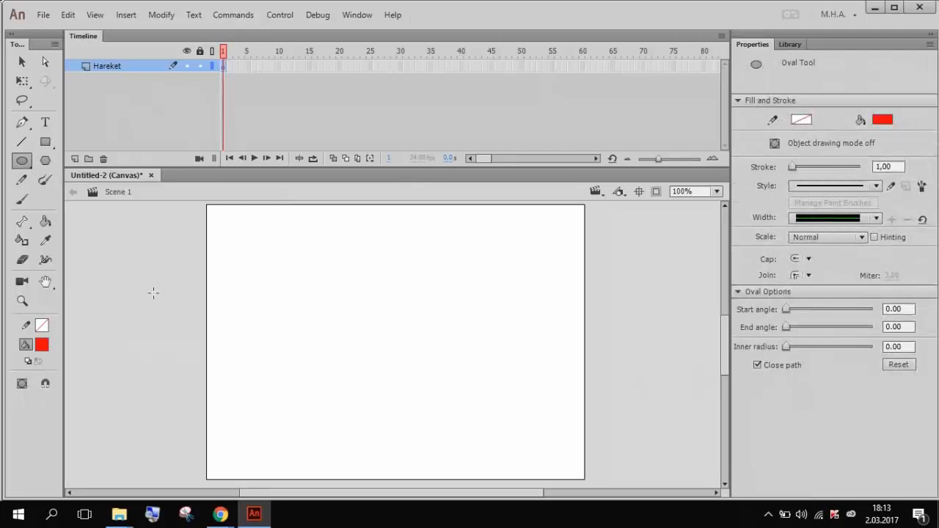
left_click_drag(136, 300, 194, 360)
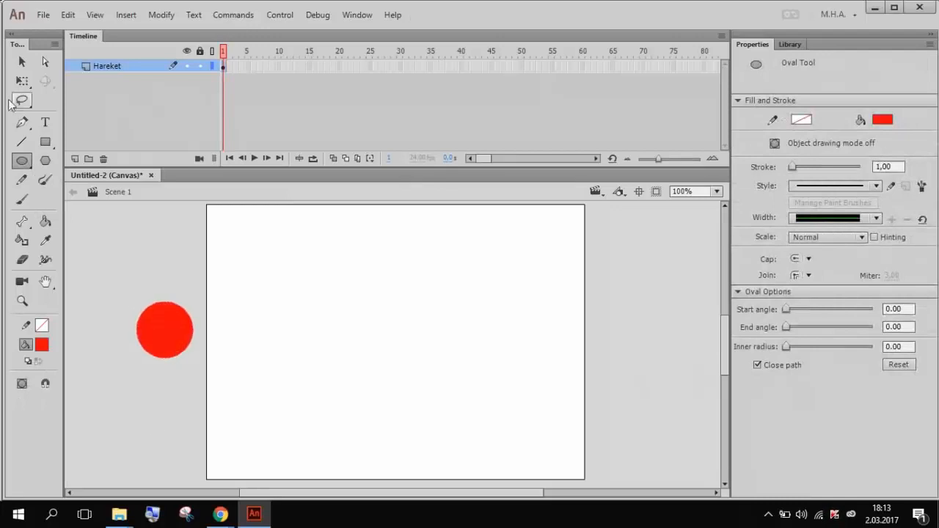
left_click(22, 61)
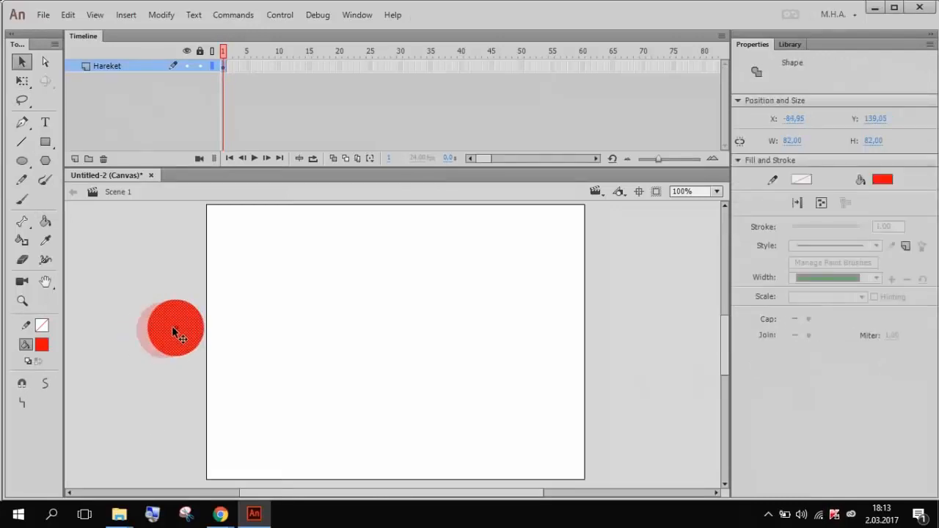
left_click(148, 281)
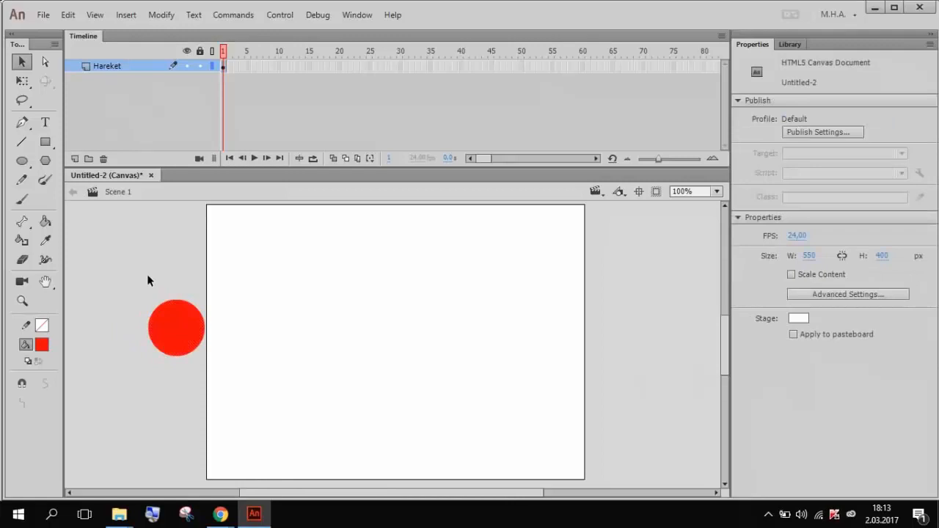
left_click(176, 327)
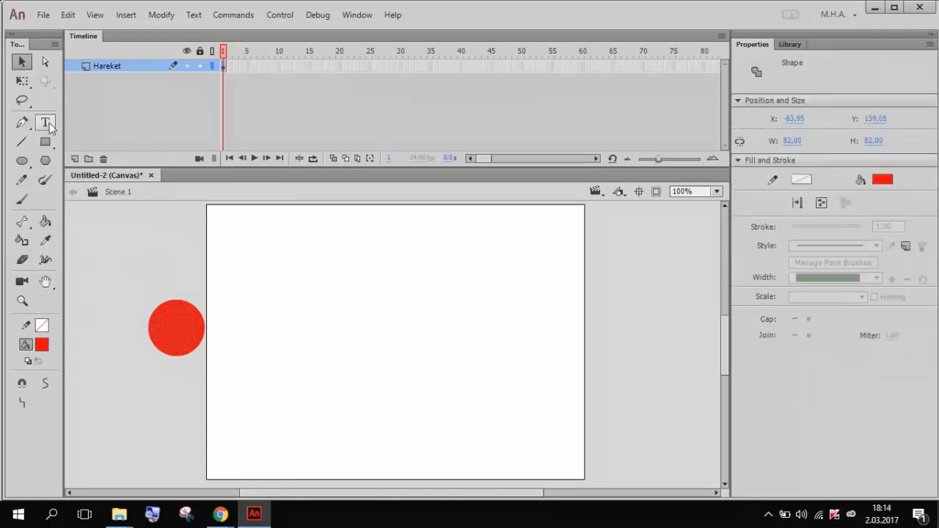
mouse_move(21, 63)
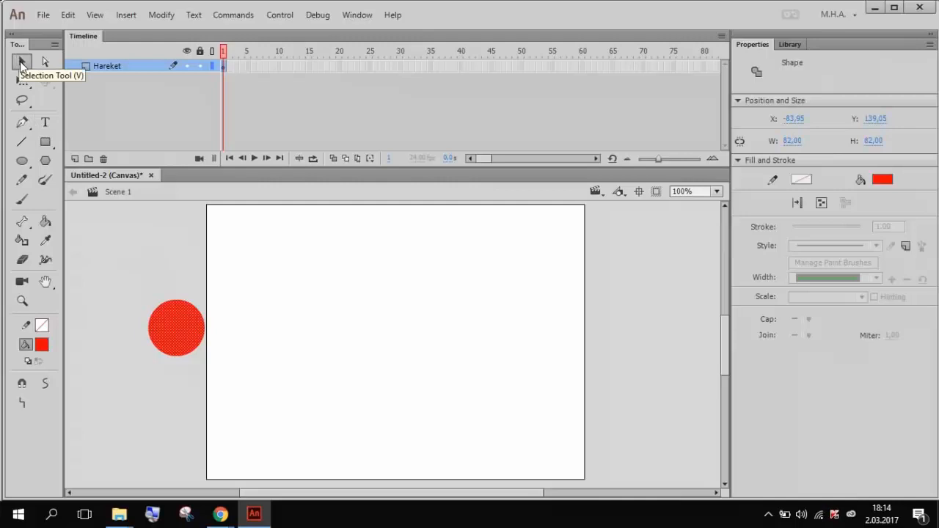
mouse_move(104, 299)
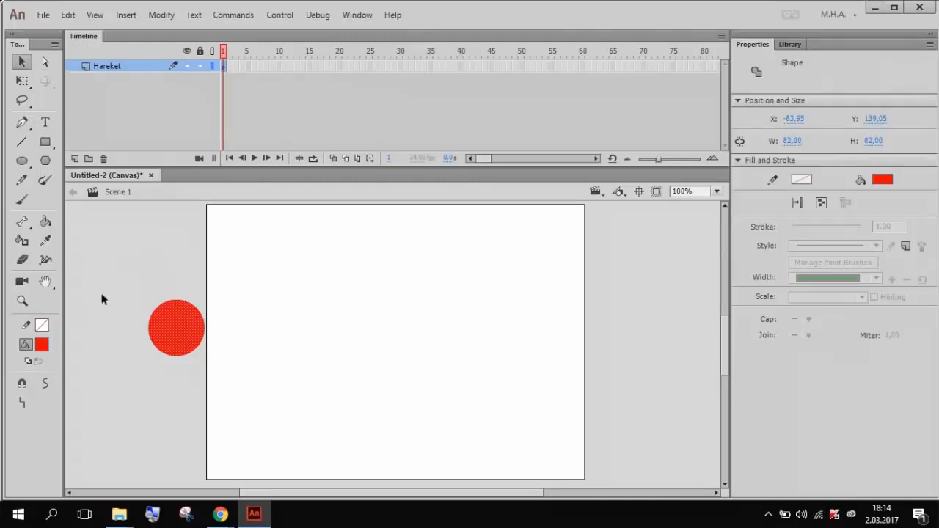
mouse_move(176, 319)
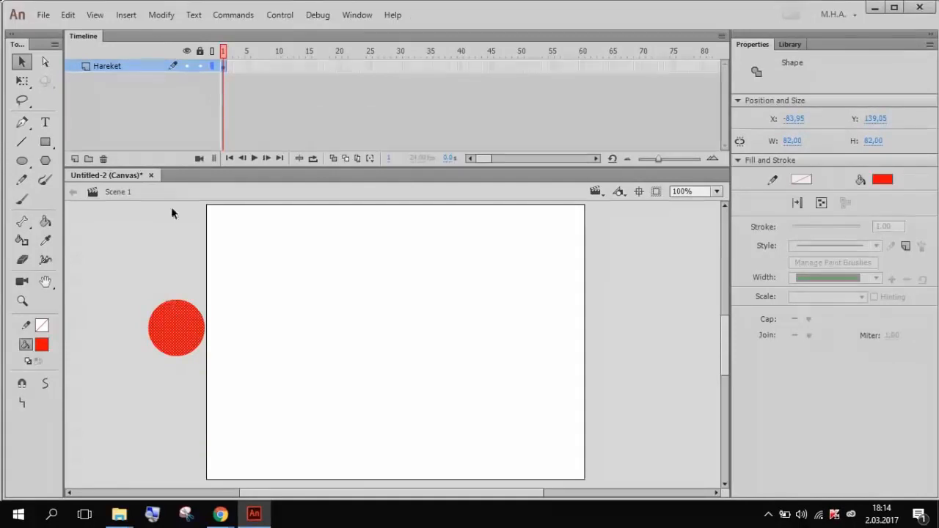
left_click(365, 66)
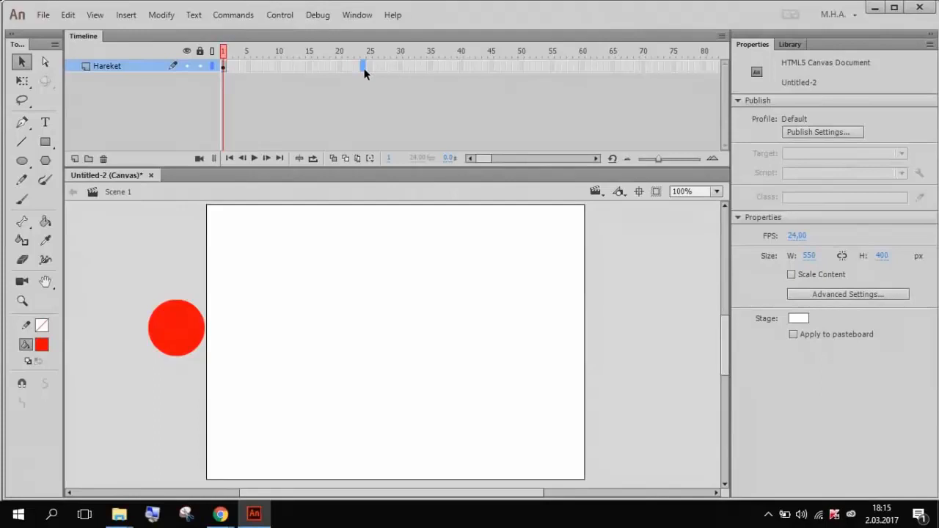
Step: At the frame-24 keyframe, move the red circle to the right of the stage
left_click(362, 66)
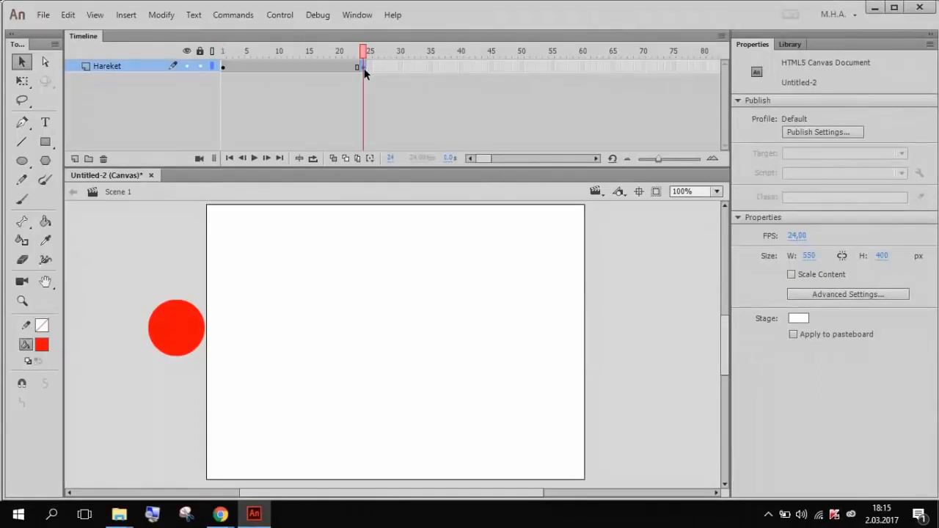
left_click(363, 66)
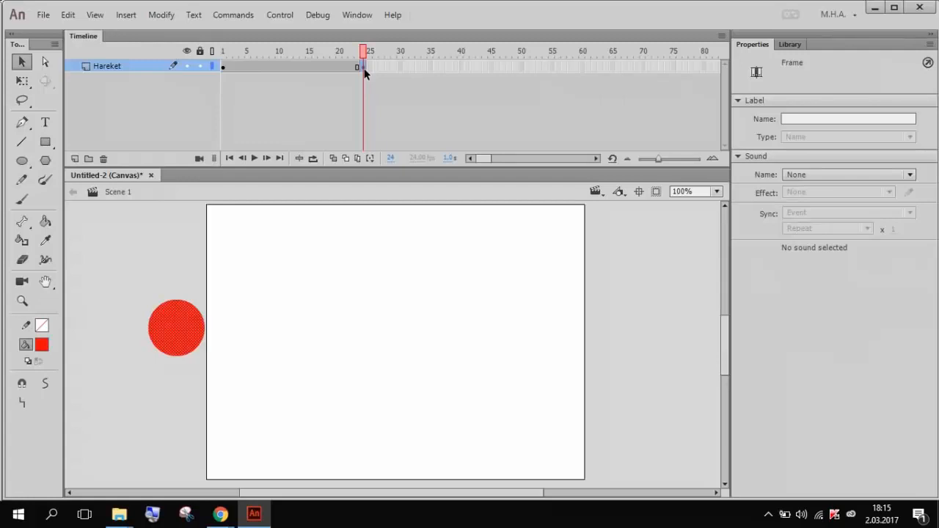
mouse_move(356, 95)
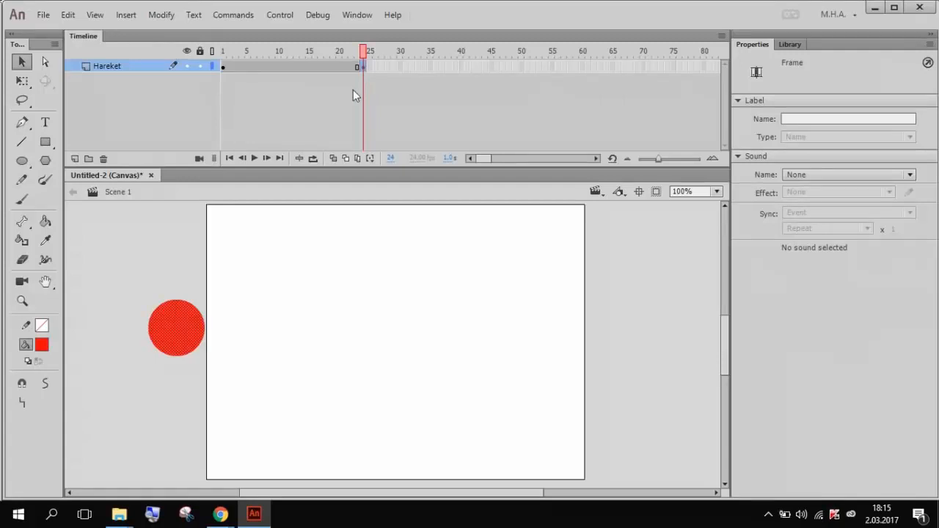
mouse_move(292, 130)
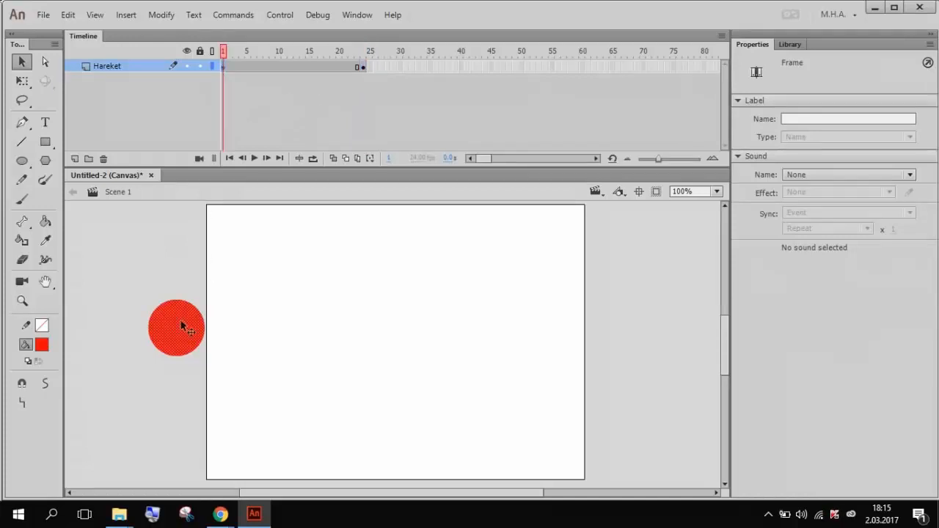
left_click(176, 327)
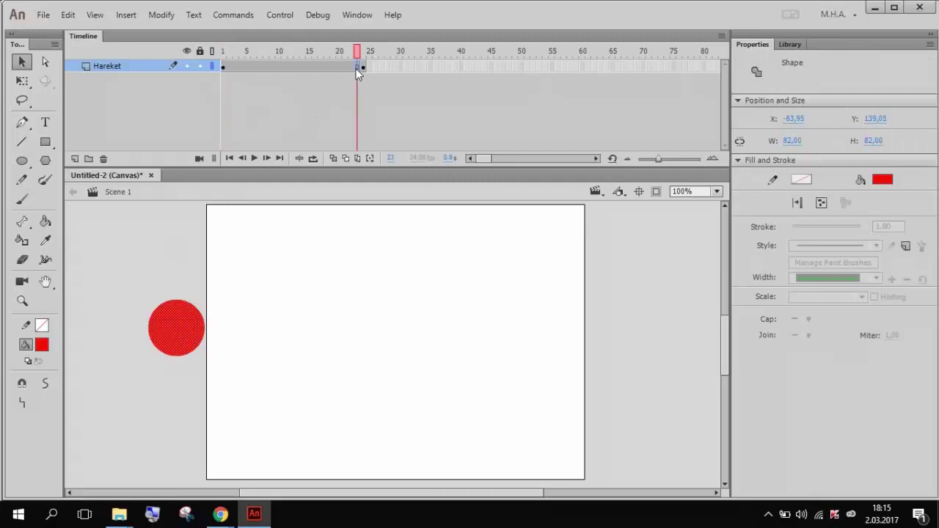
left_click(359, 66)
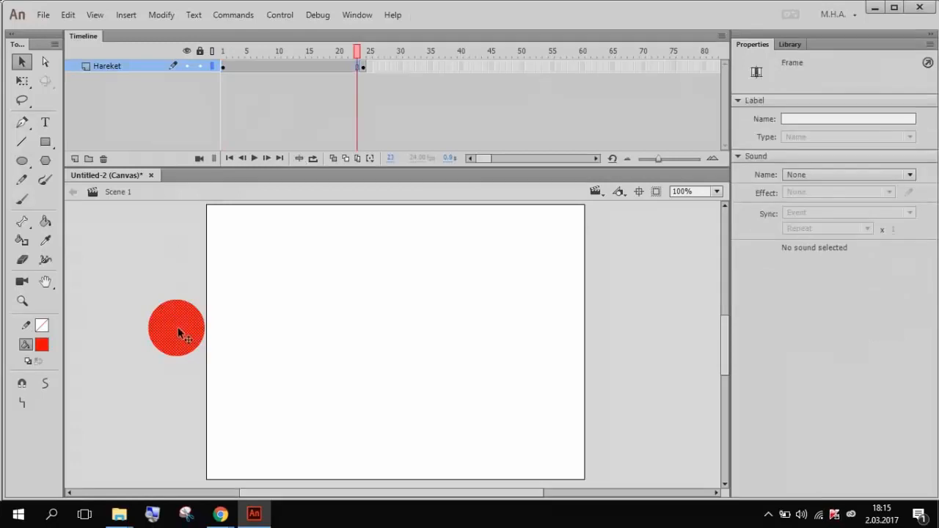
left_click_drag(176, 328, 624, 328)
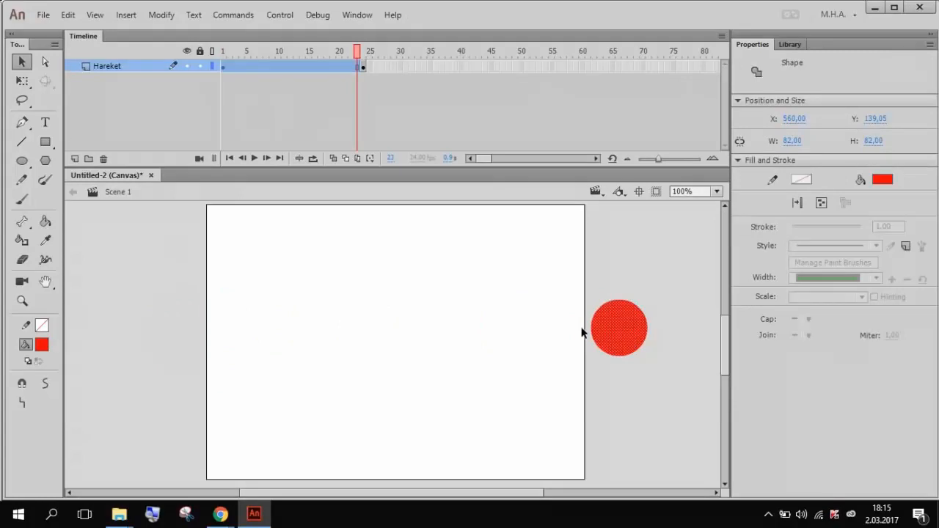
Step: Scrub through the frames and move the frame-1 circle back left of the stage
left_click(247, 51)
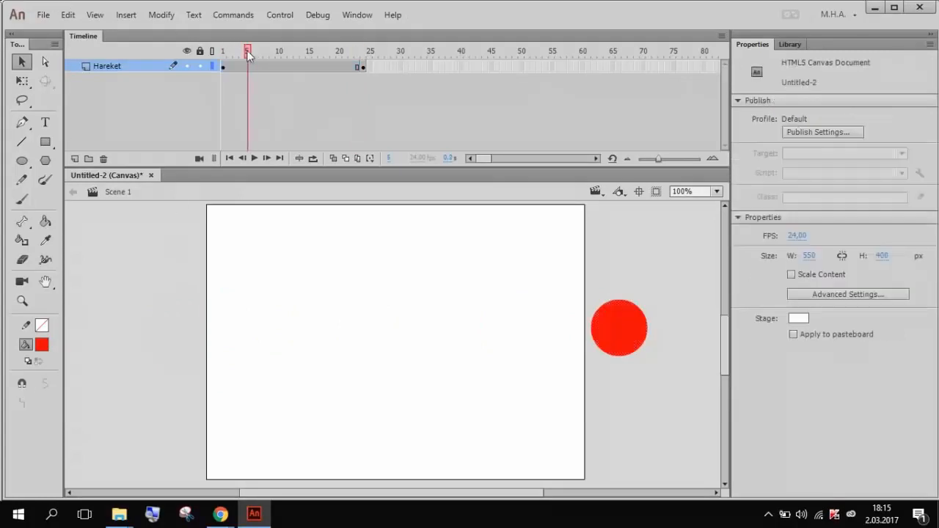
left_click_drag(248, 50, 357, 51)
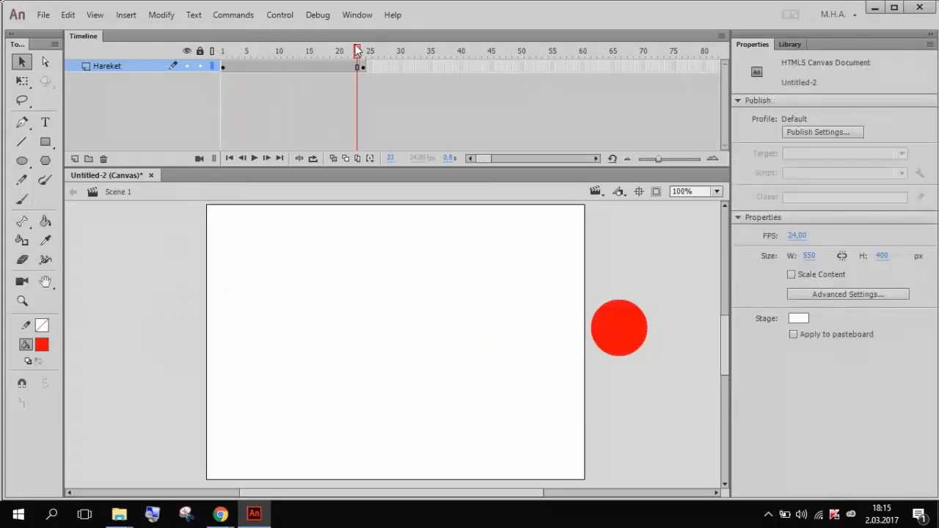
left_click(357, 65)
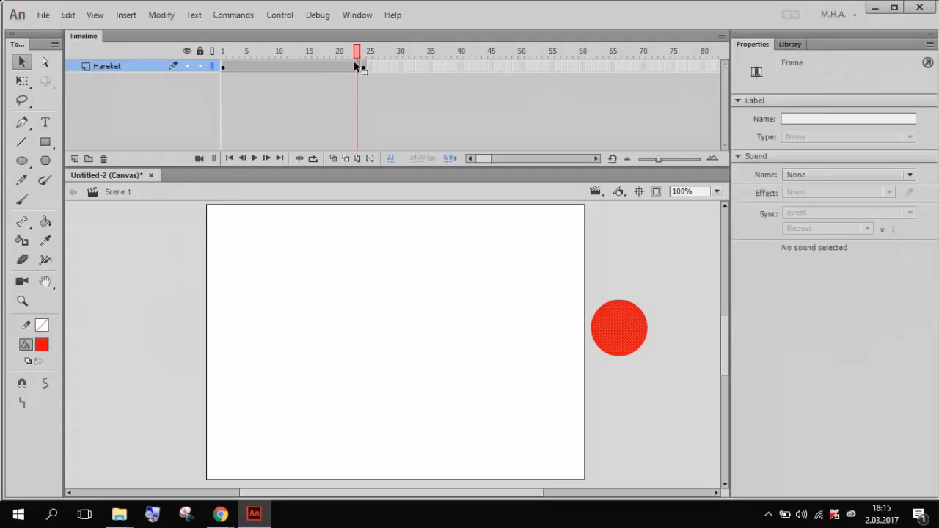
left_click(223, 51)
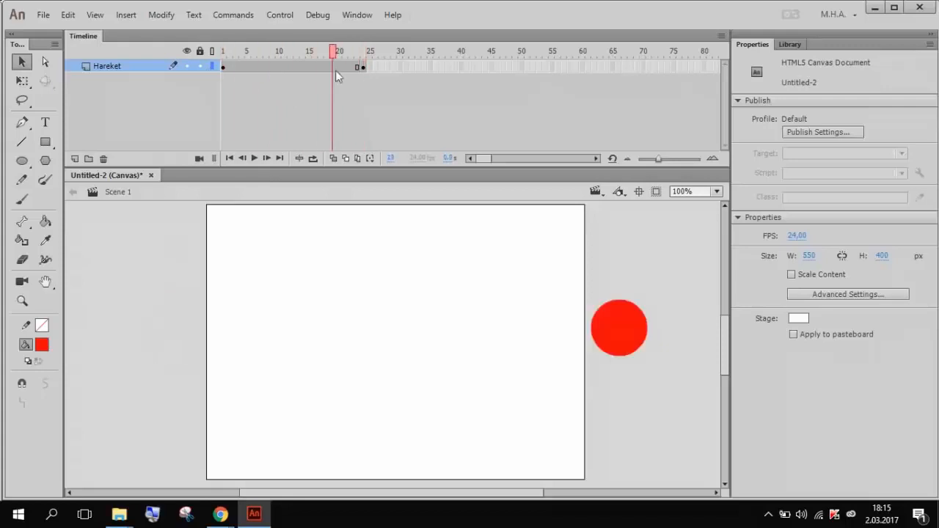
left_click(618, 328)
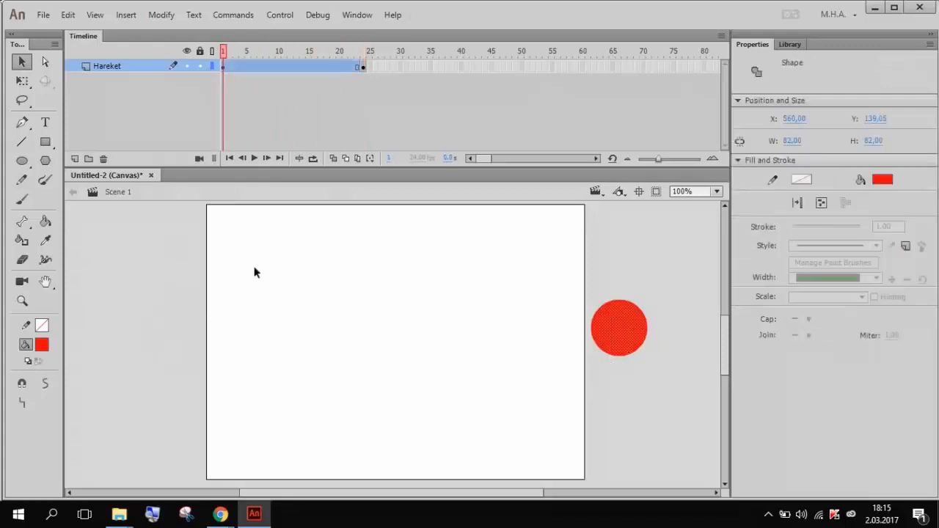
left_click_drag(618, 327, 174, 325)
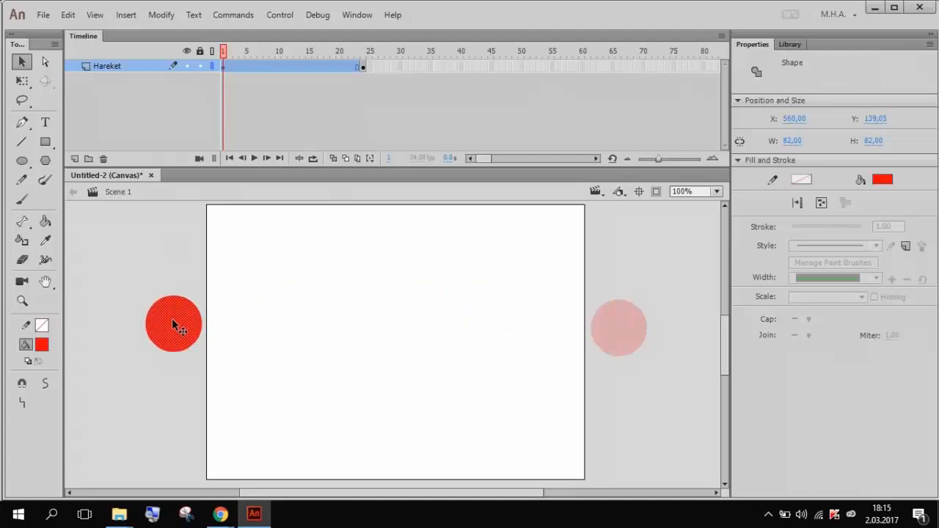
Step: Place the frame-24 circle right of the stage again and review frames 1 to 24
left_click(357, 51)
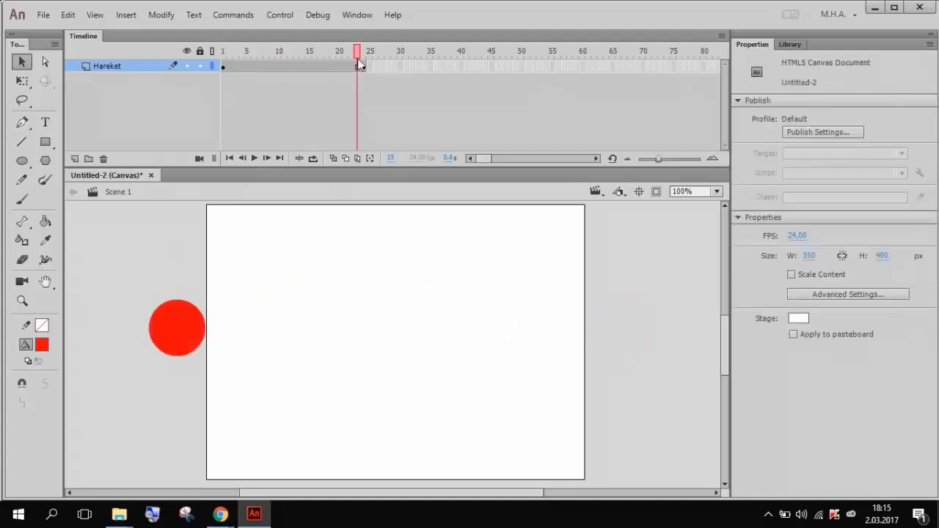
left_click_drag(176, 328, 623, 328)
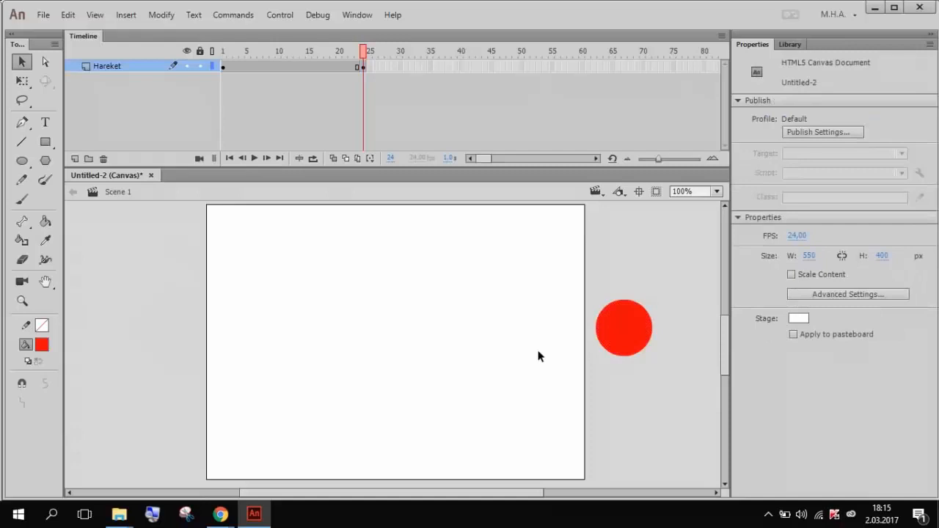
left_click(223, 50)
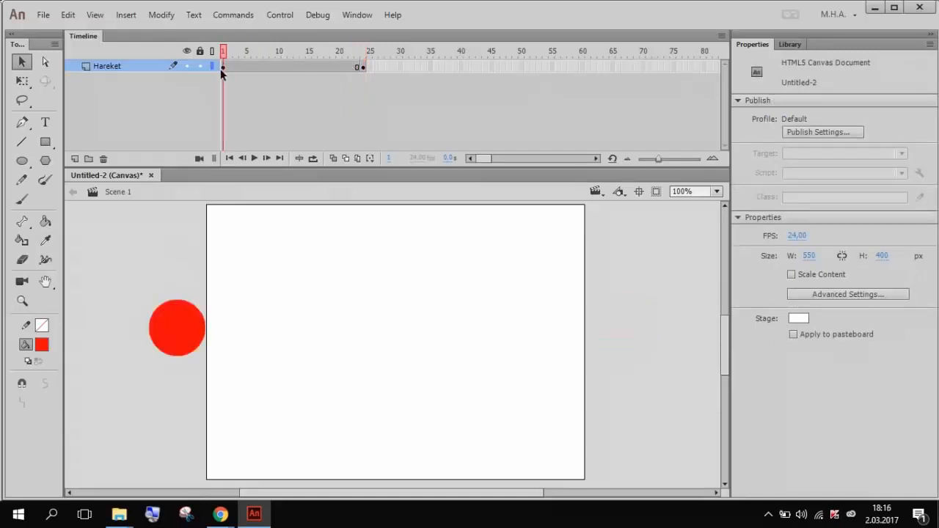
left_click(176, 328)
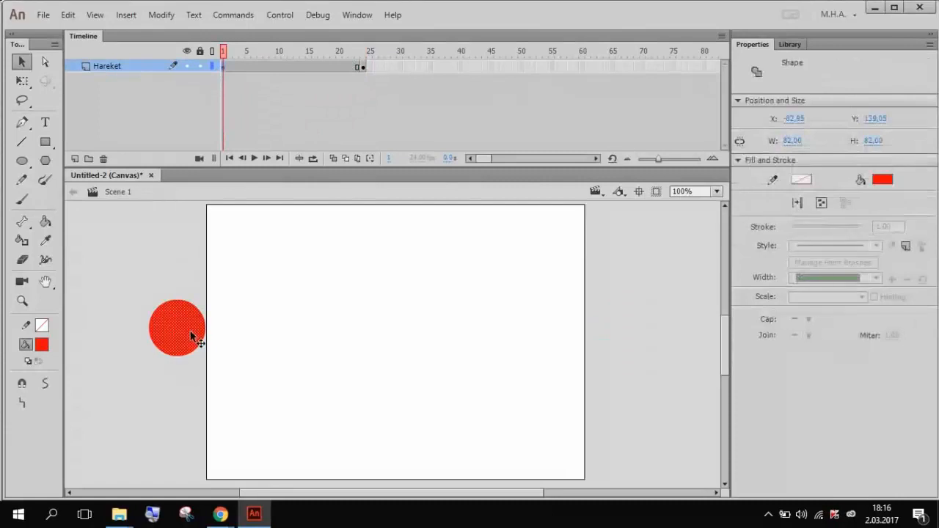
left_click(362, 51)
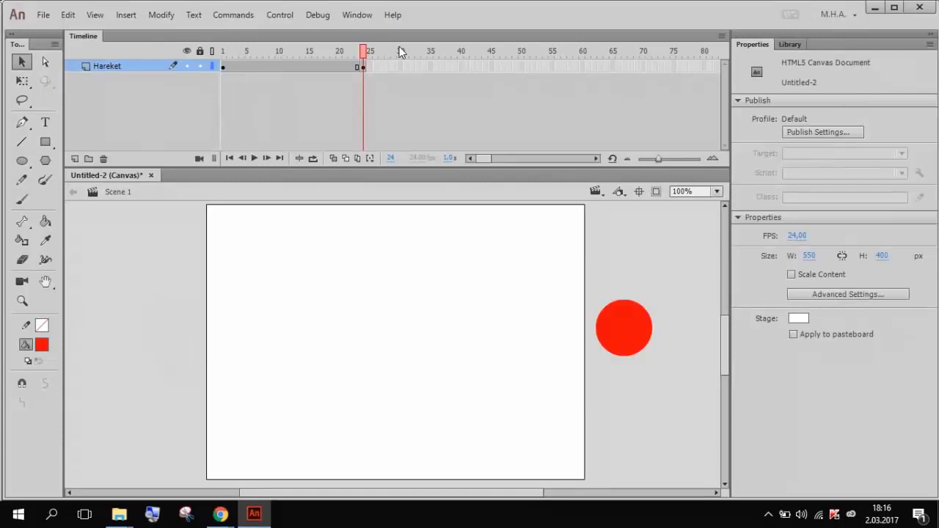
left_click_drag(362, 51, 338, 51)
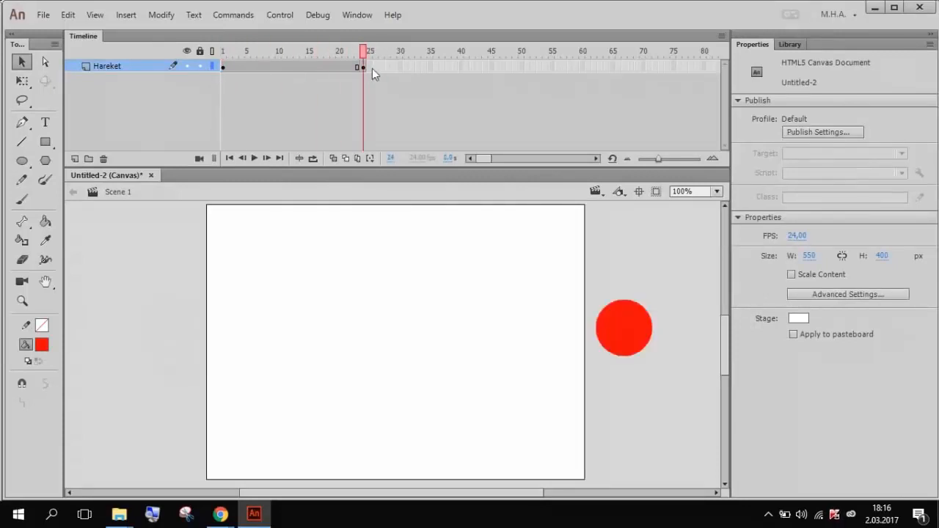
left_click(223, 51)
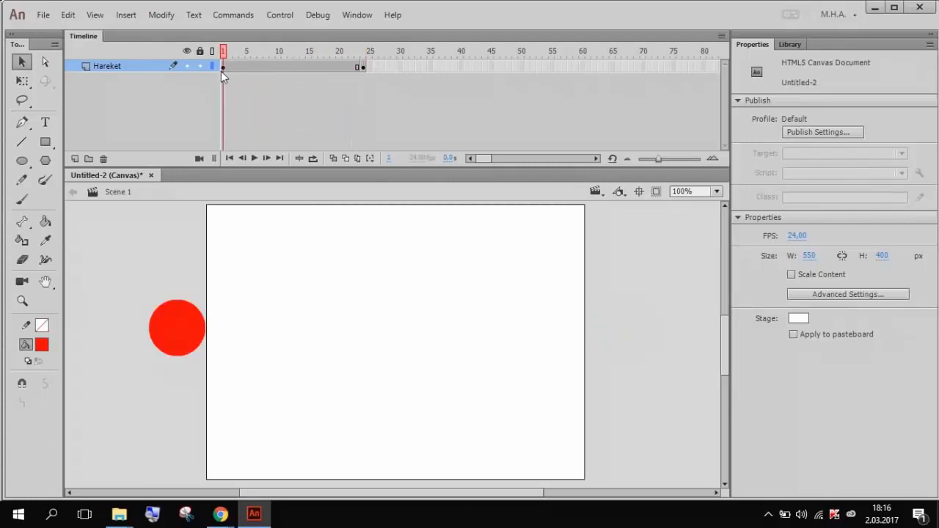
Step: Add a shape tween between frames 1 and 24, preview it in Edge, then close Edge
right_click(272, 66)
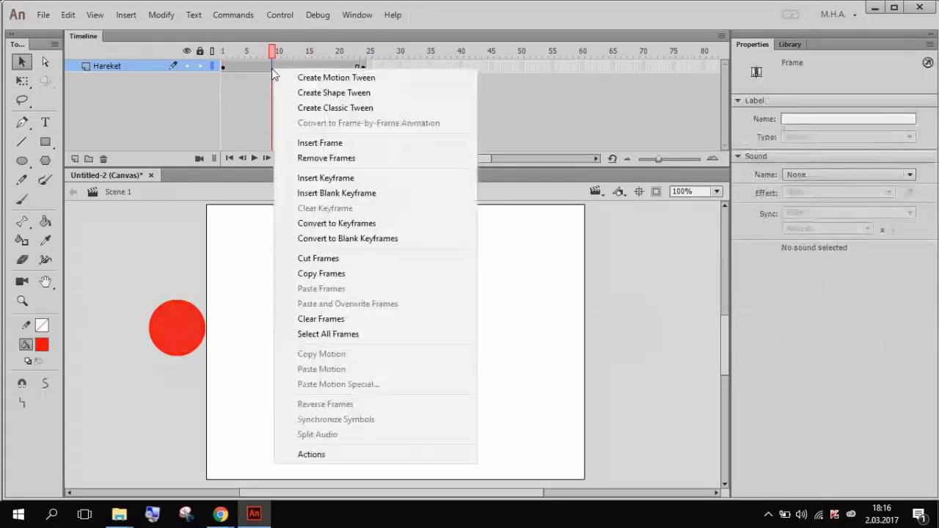
left_click(336, 77)
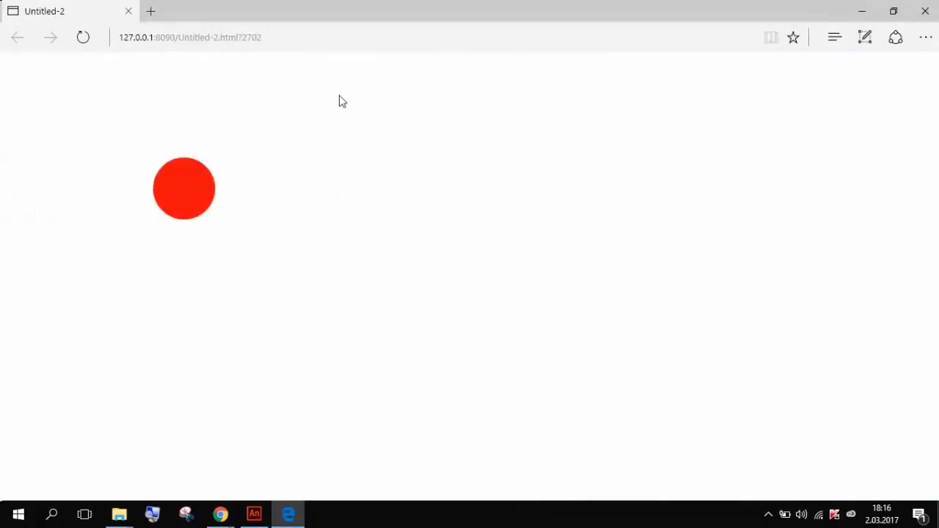
mouse_move(925, 11)
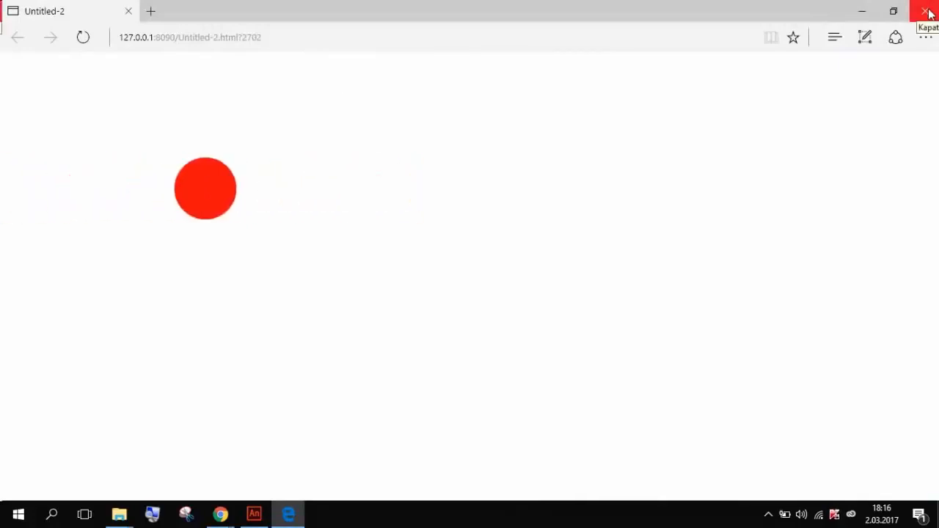
left_click(929, 12)
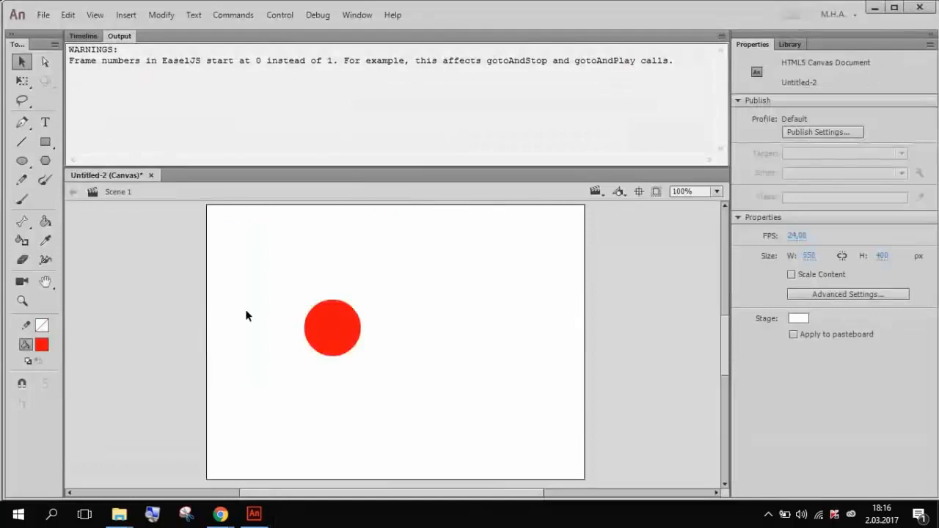
Step: Change the circle's fill colour to blue and launch another browser test
left_click(83, 36)
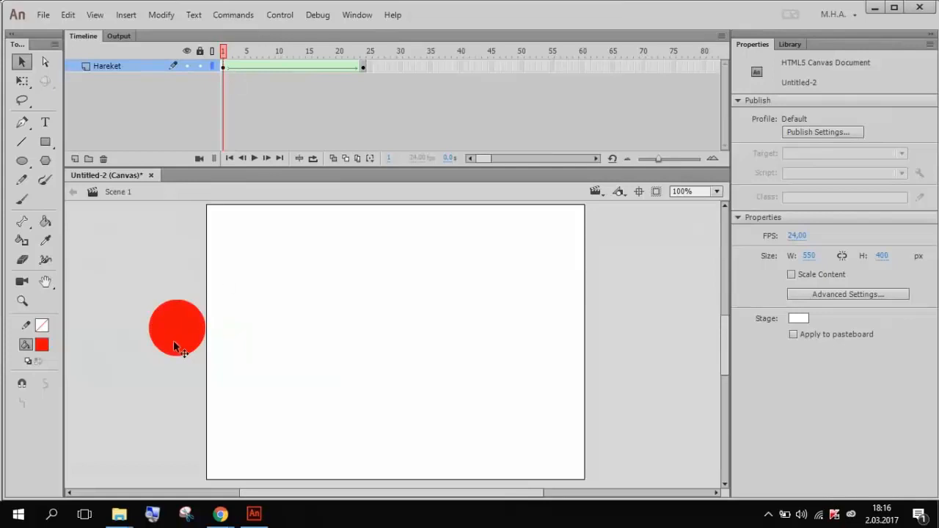
left_click(176, 328)
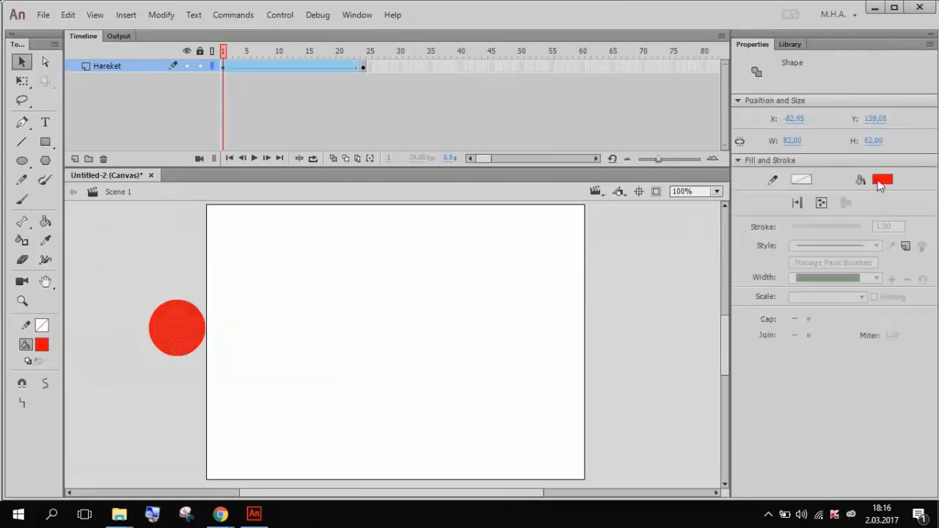
left_click(363, 51)
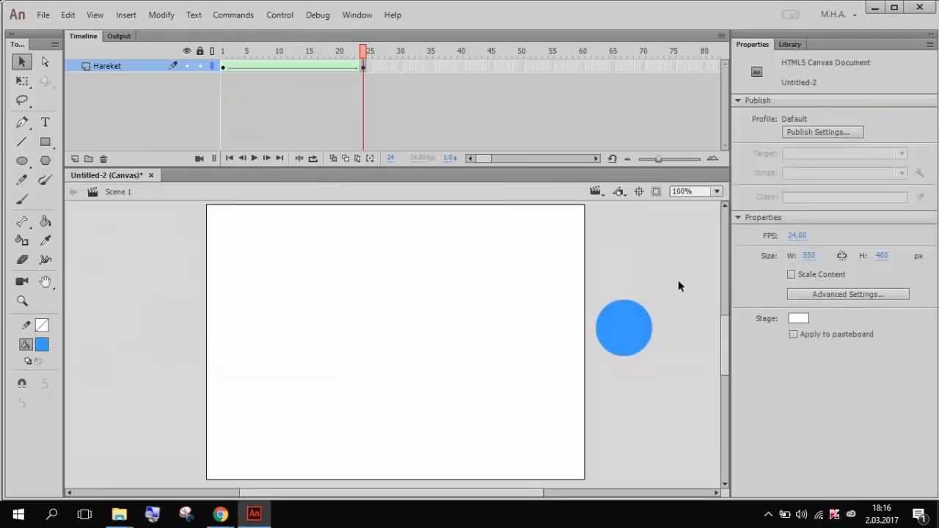
left_click(289, 513)
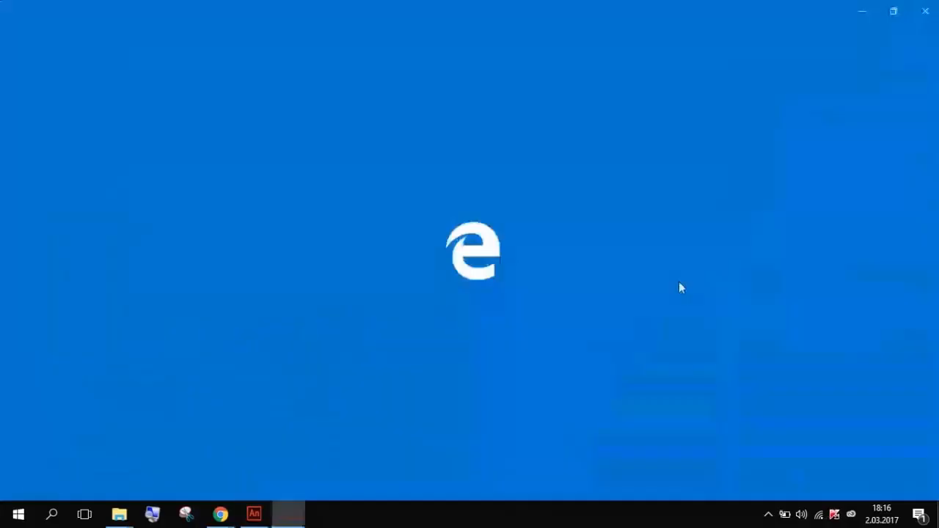